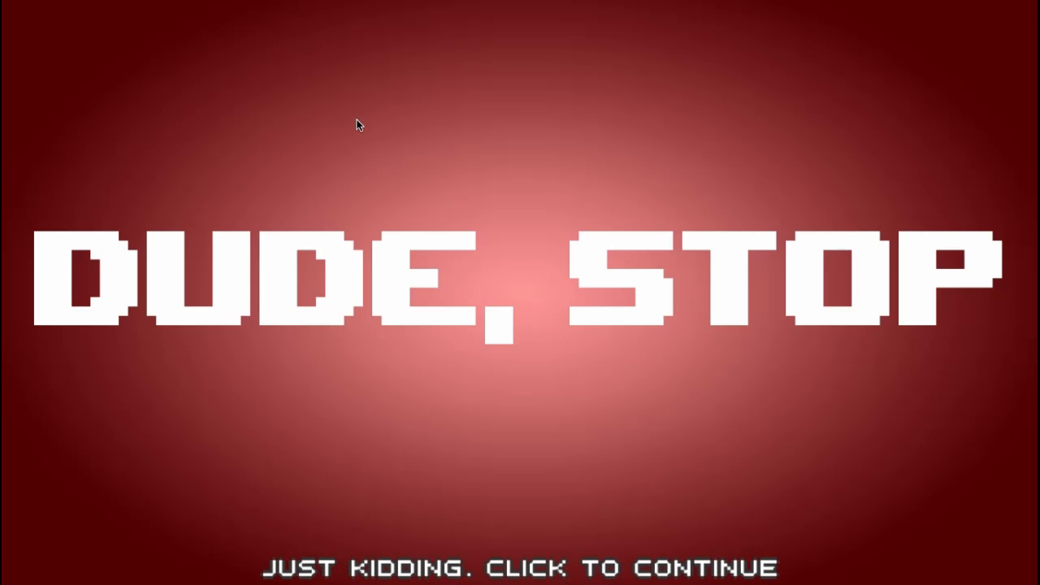
Dismiss the title screen and choose START on the main menu.
left_click(360, 124)
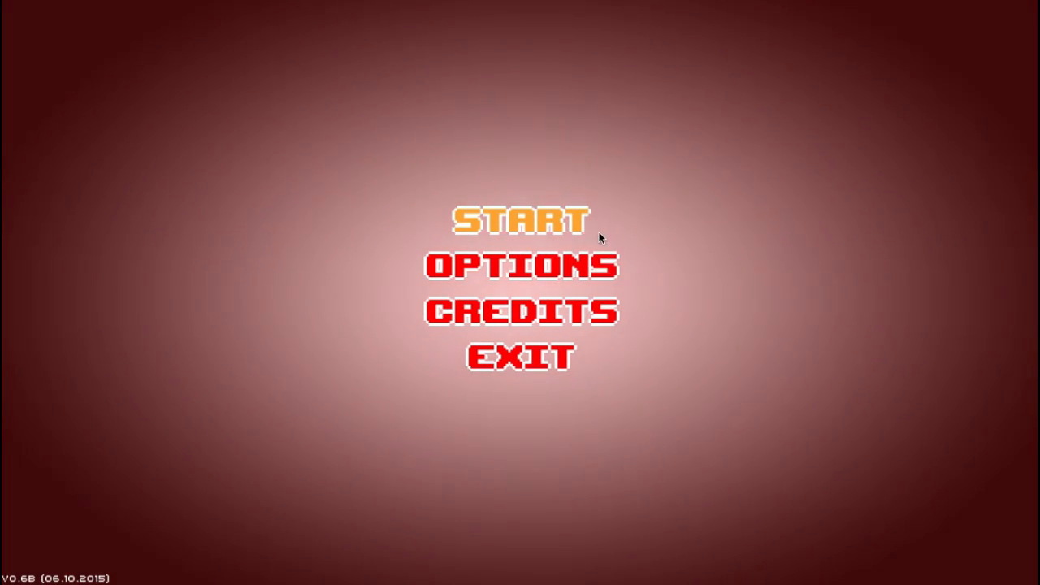
left_click(520, 220)
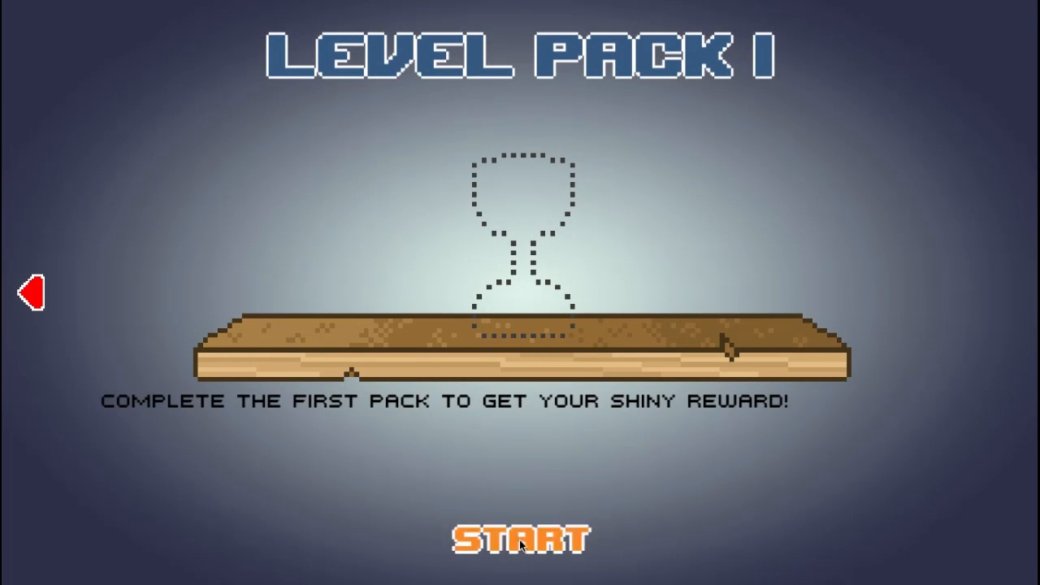
Start Level Pack 1 and skip the intro with 'Whatever, let's play already!'.
left_click(526, 539)
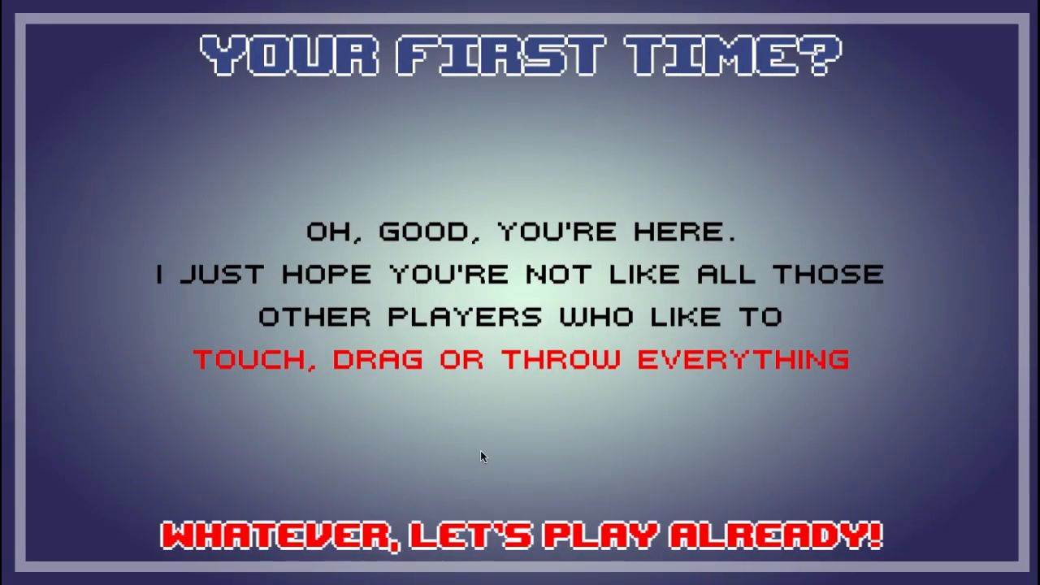
mouse_move(457, 286)
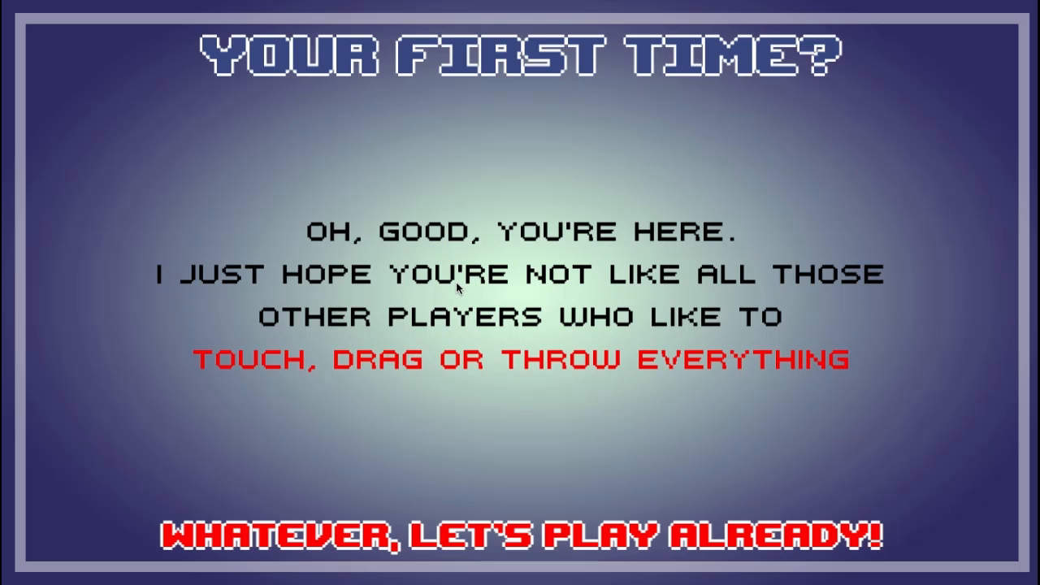
left_click(520, 536)
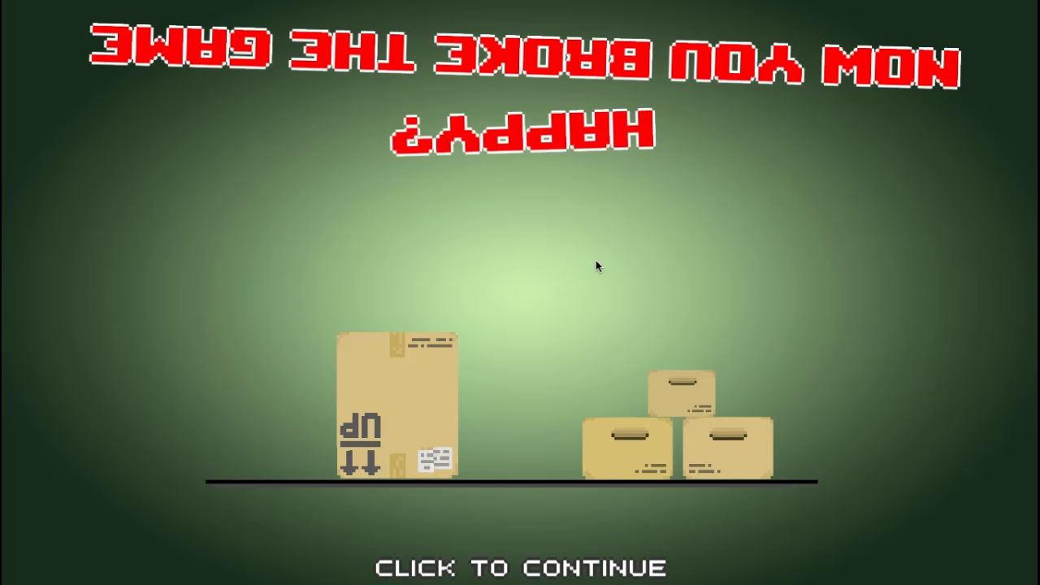
Continue past the broken boxes, book and modern art level results.
left_click(598, 265)
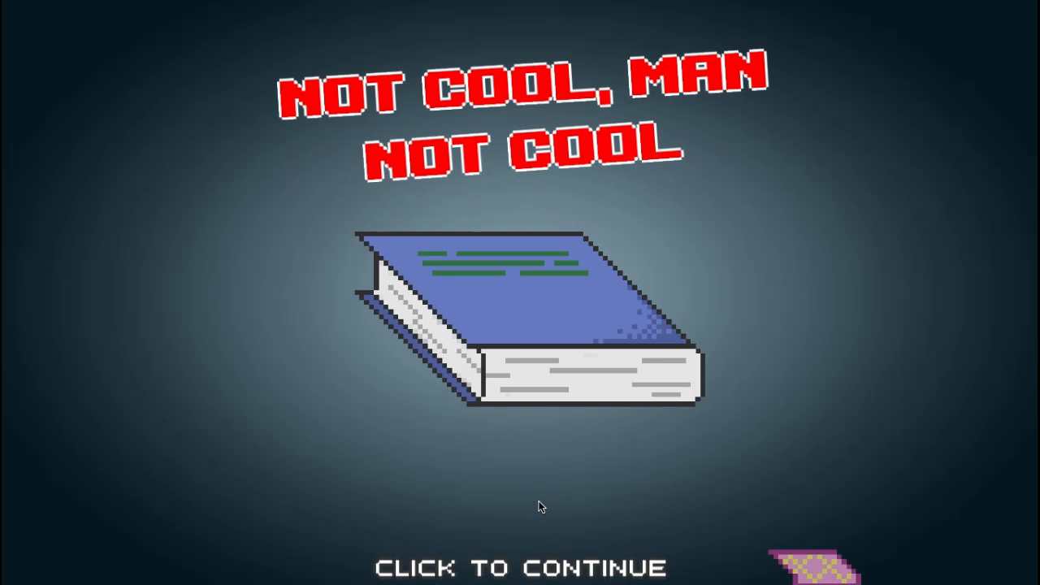
left_click(539, 506)
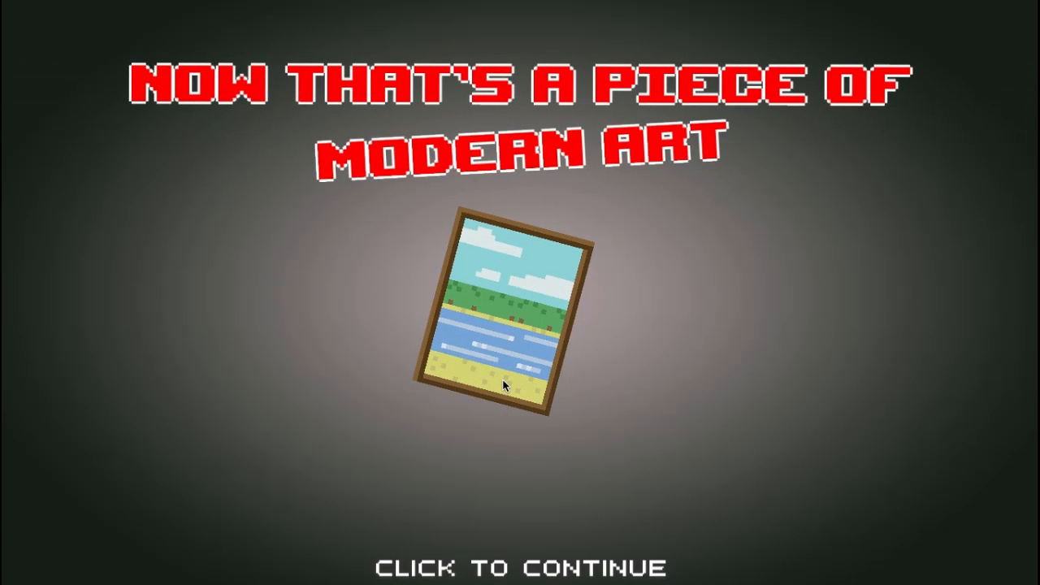
mouse_move(504, 404)
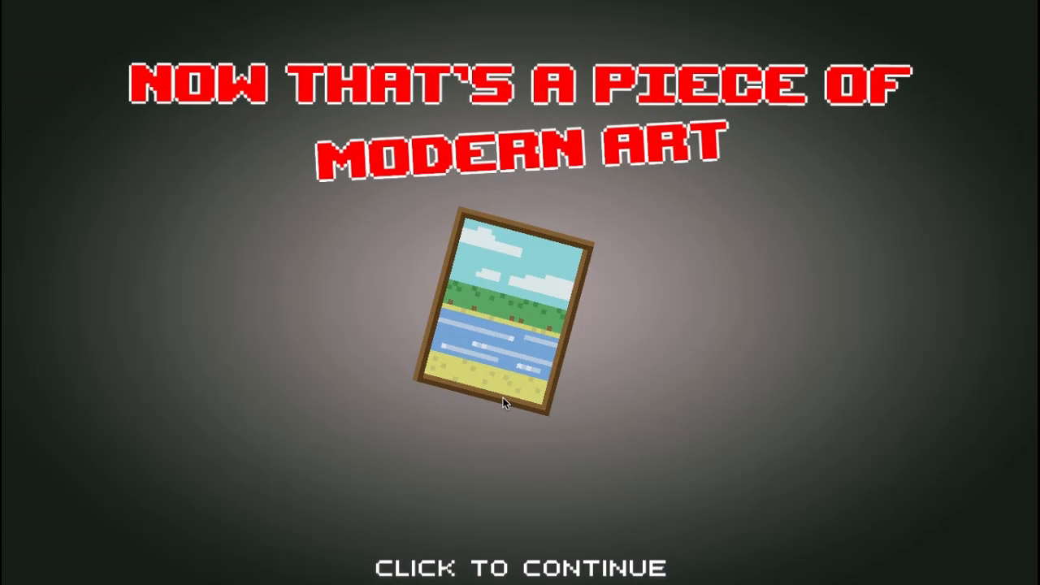
left_click(502, 404)
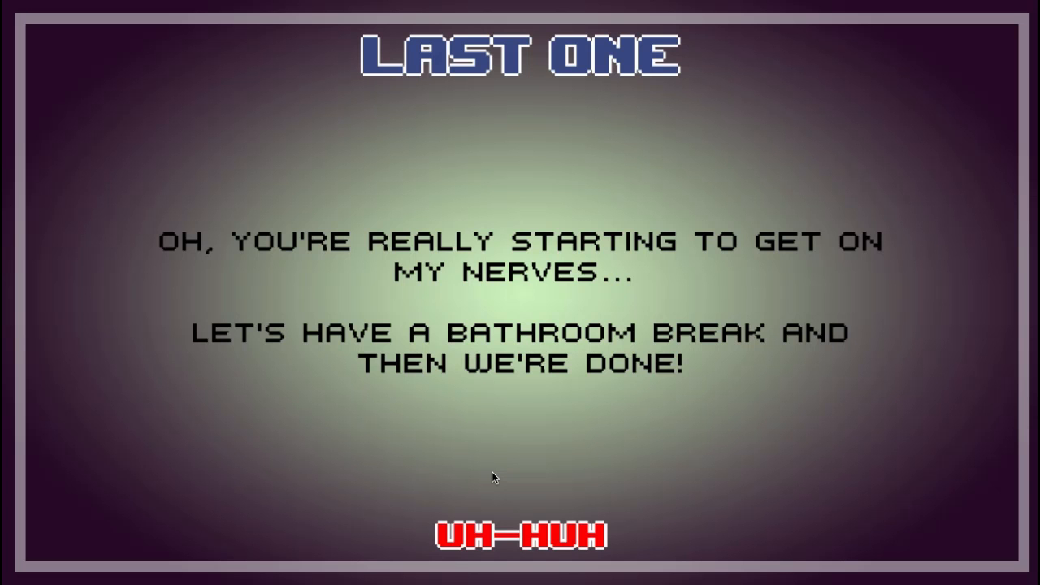
mouse_move(556, 522)
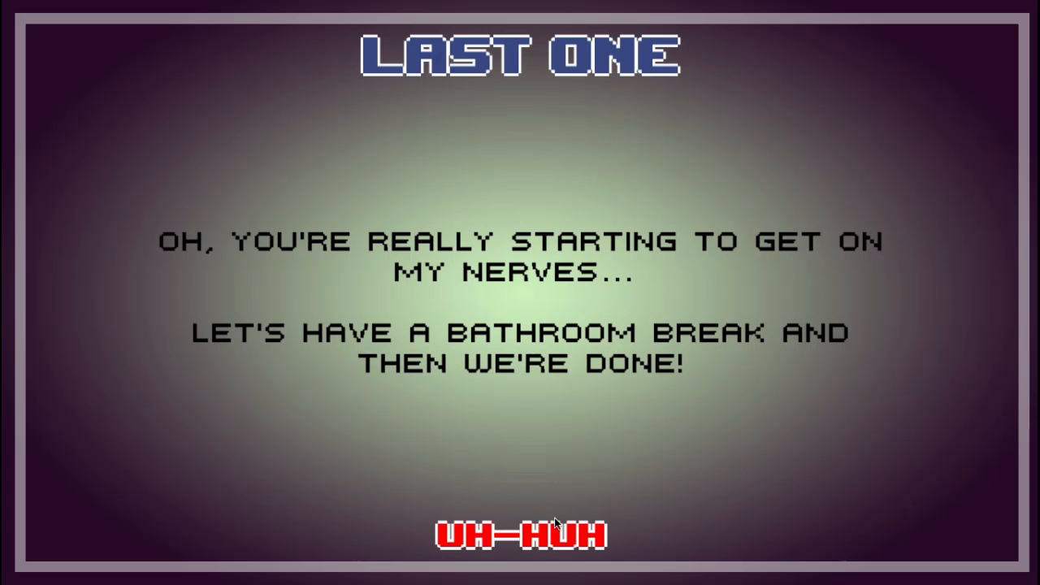
Accept the bathroom break, raise the toilet seat, and continue past the Trash Reward trophy.
left_click(516, 536)
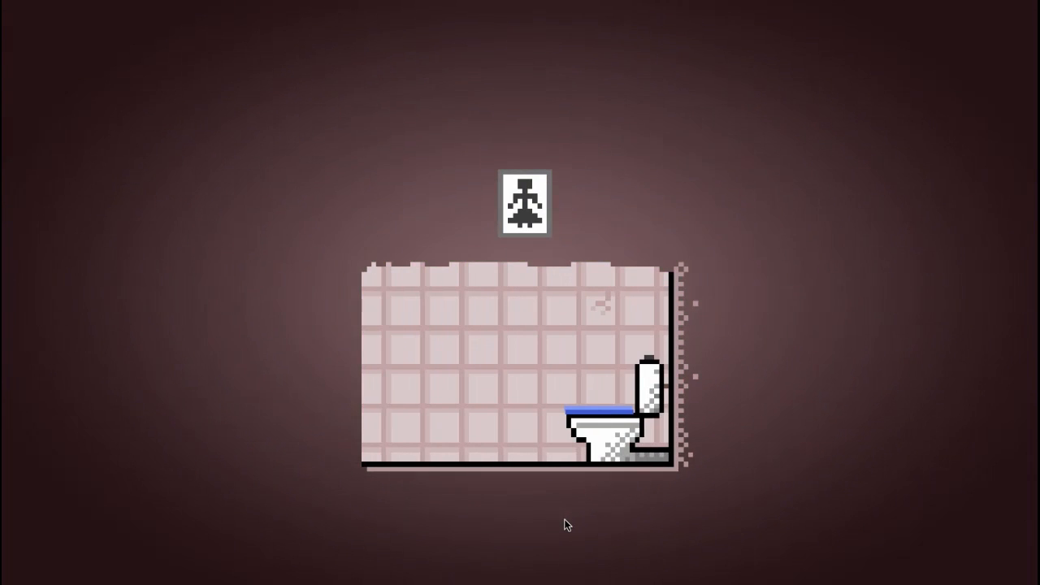
mouse_move(440, 340)
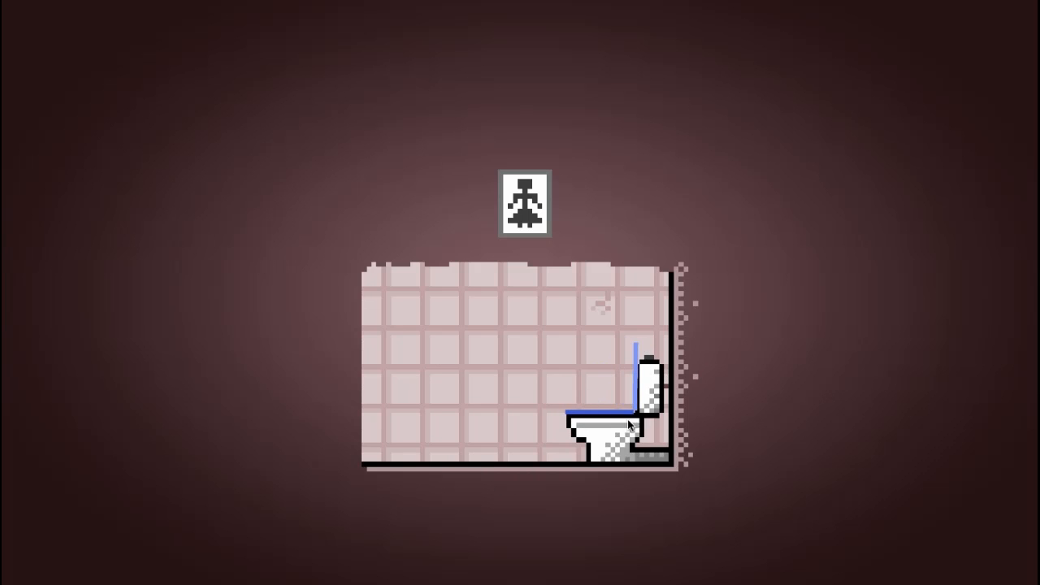
left_click(634, 422)
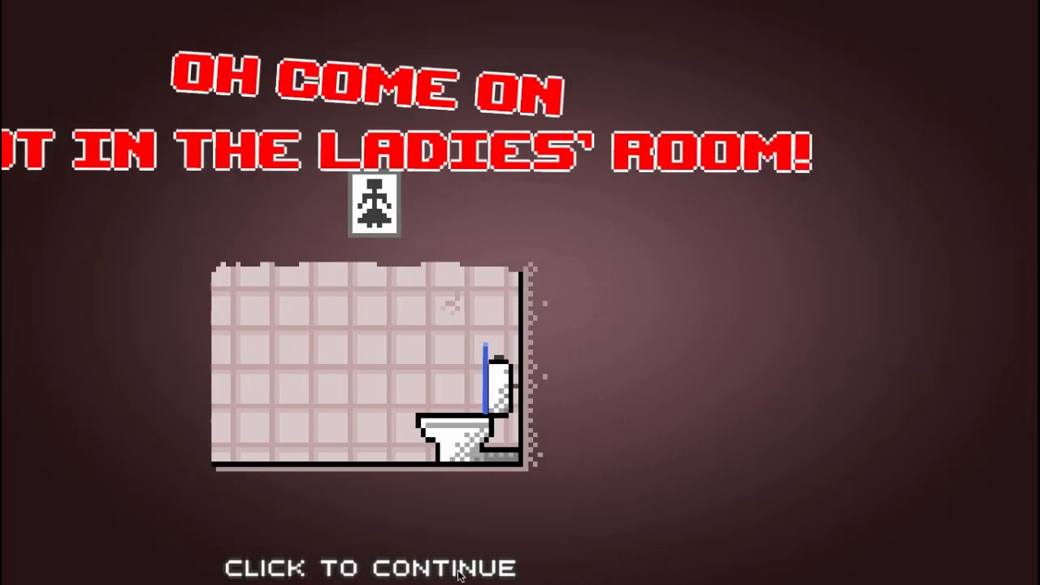
left_click(455, 566)
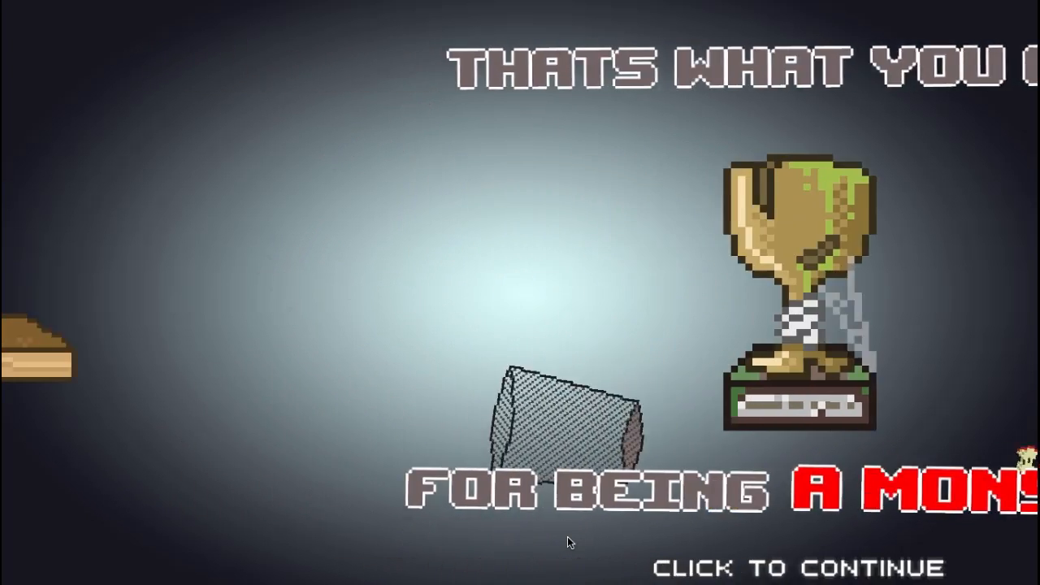
left_click(568, 542)
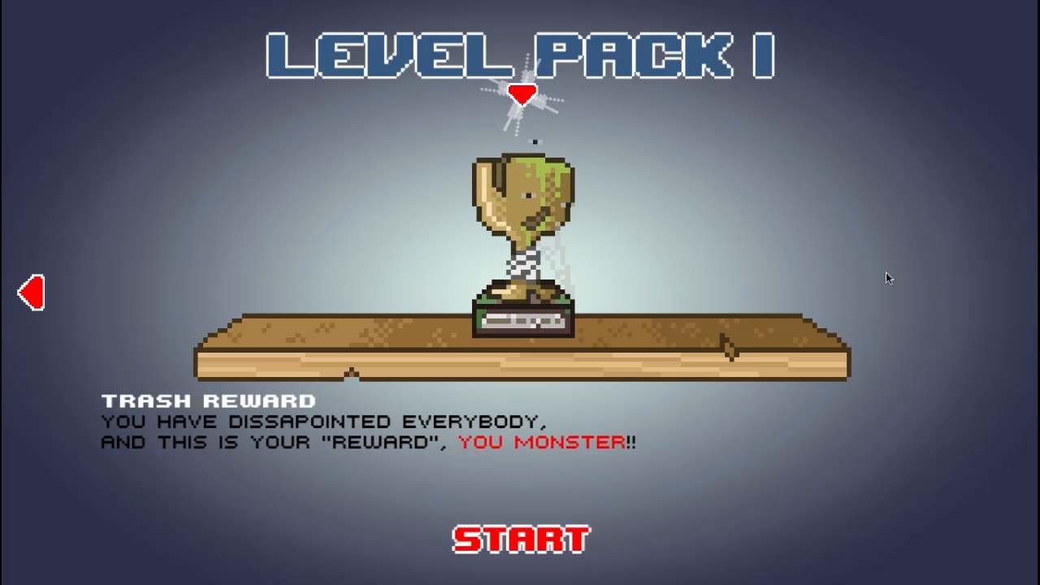
mouse_move(31, 292)
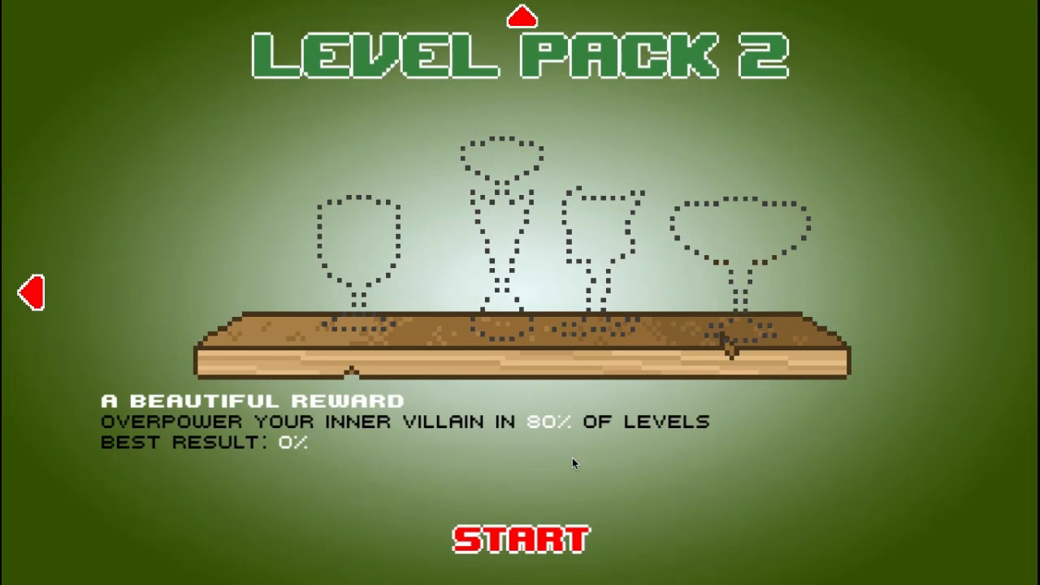
Start Level Pack 2 from its shelf.
left_click(520, 539)
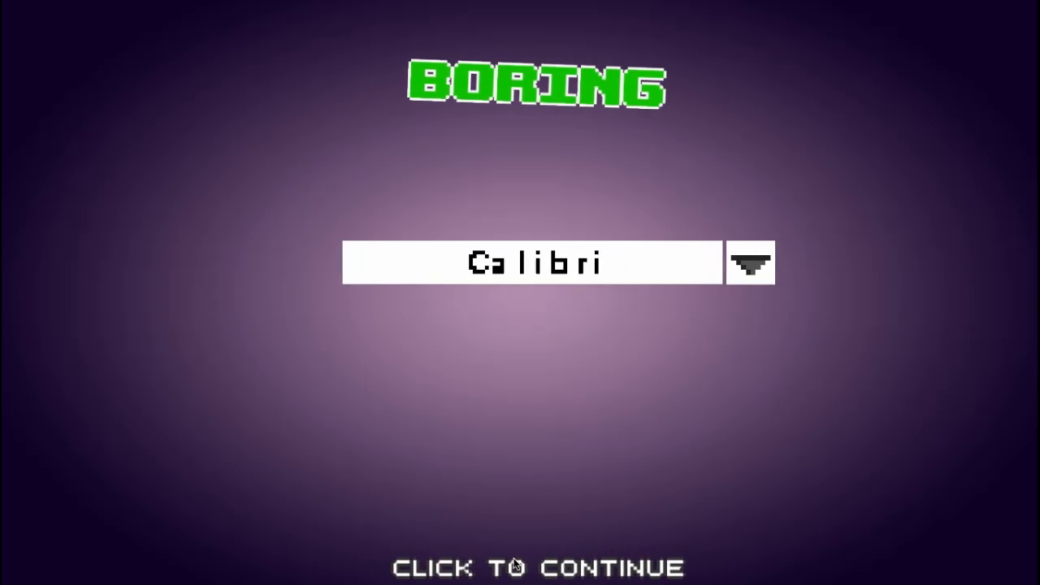
Continue past the Calibri font, envelope, rock and falling blocks level results.
left_click(514, 567)
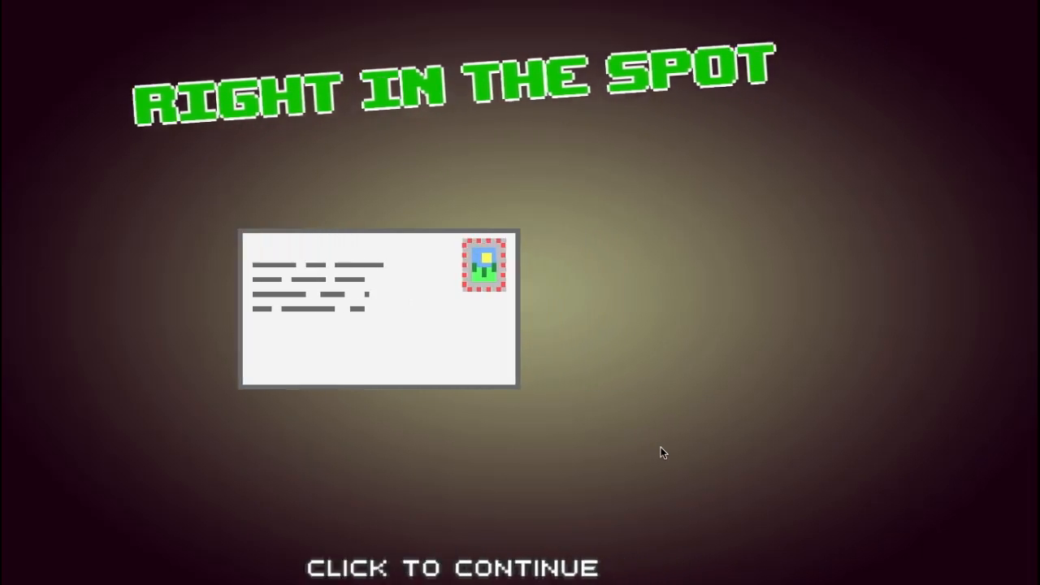
left_click(662, 453)
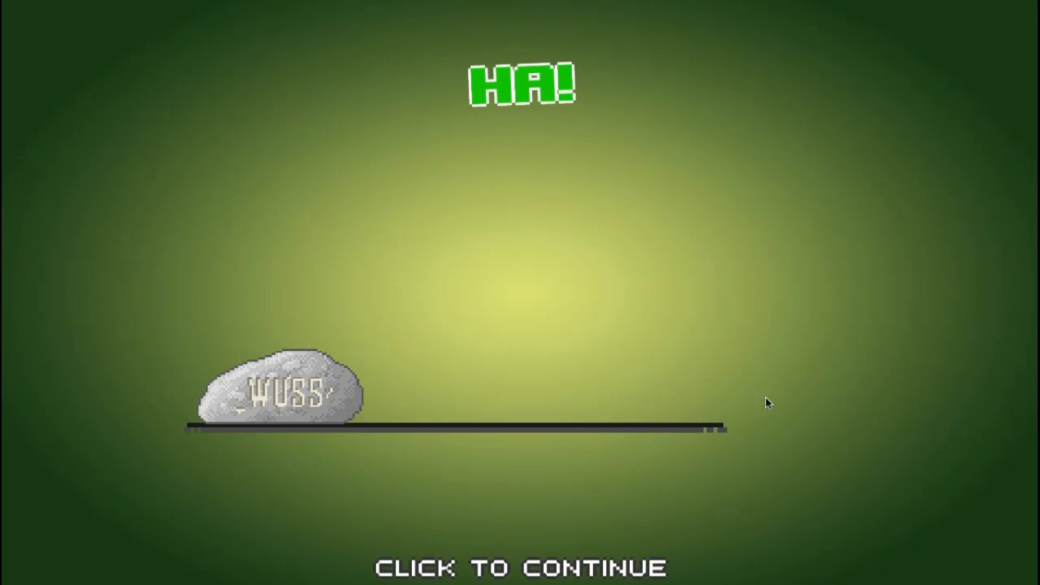
mouse_move(235, 371)
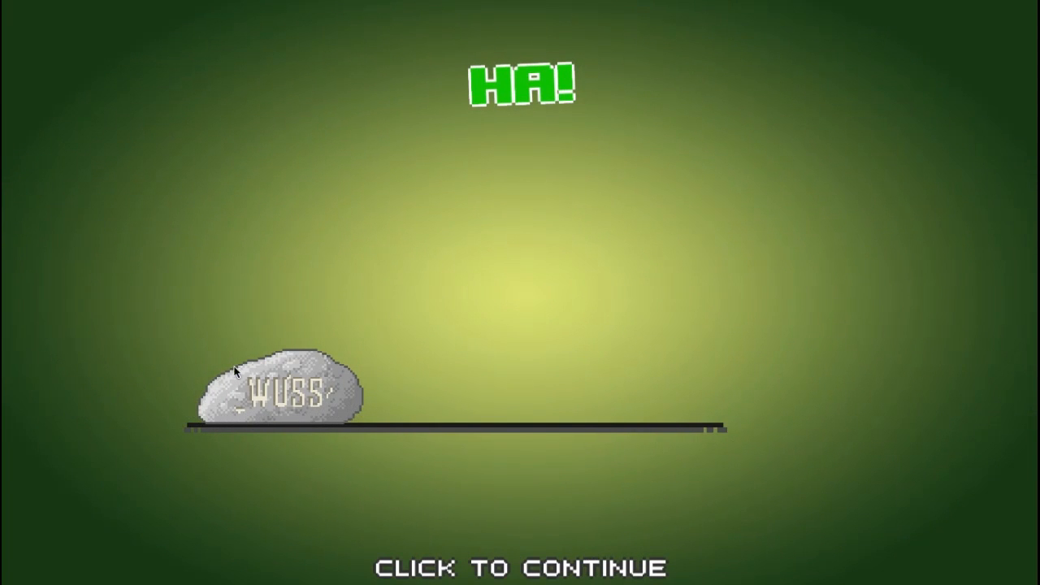
left_click(520, 566)
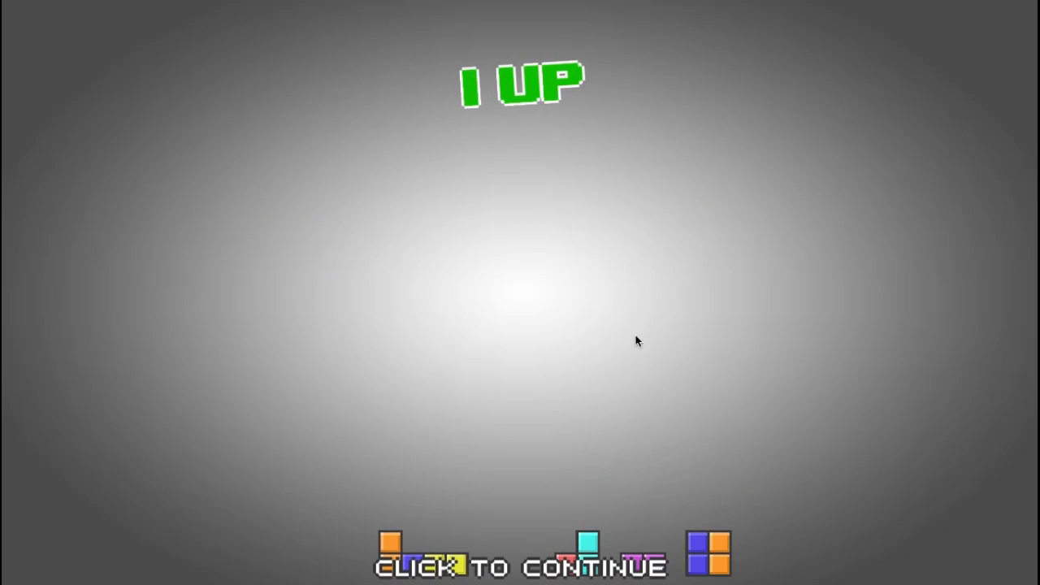
left_click(636, 341)
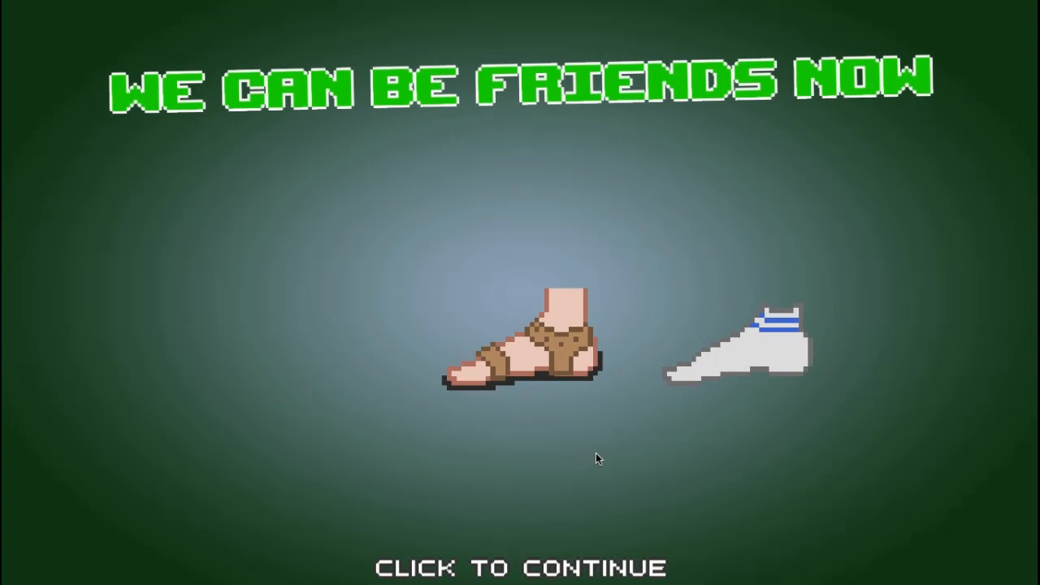
Continue past the sandal-and-sock level, vote Yes on Greenlight, and choose NOT NOW.
left_click(597, 458)
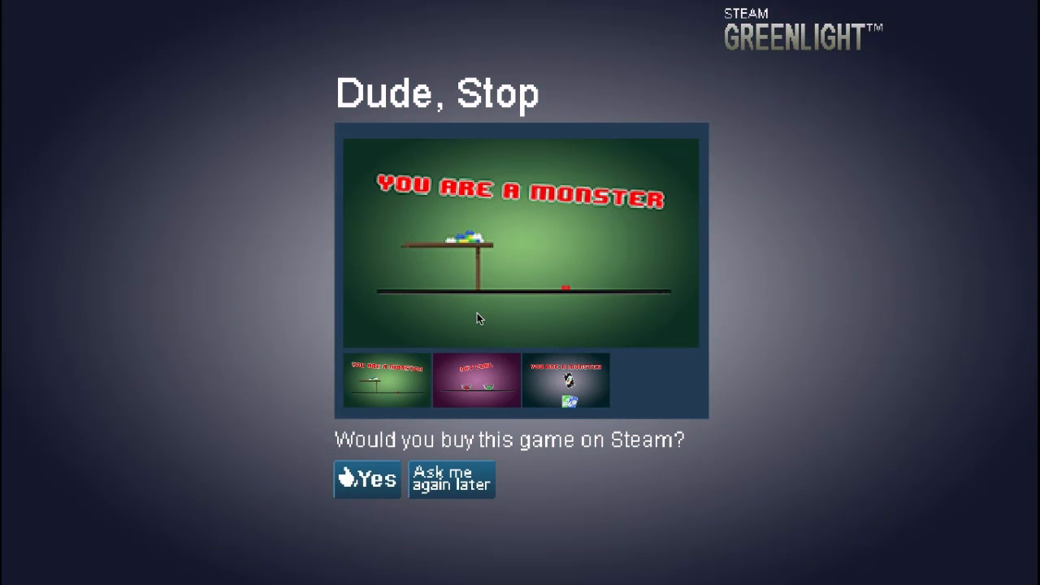
mouse_move(394, 453)
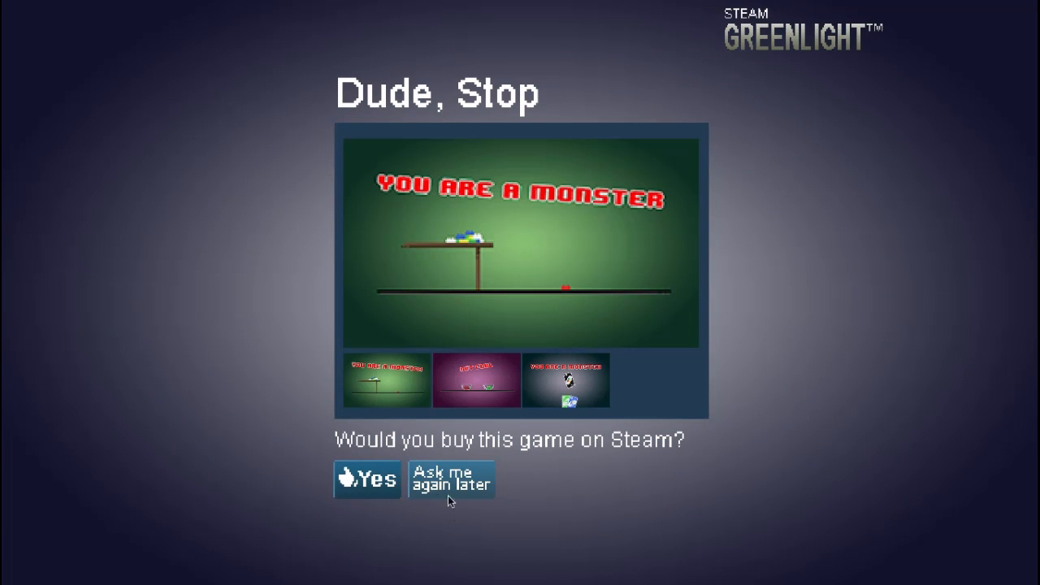
mouse_move(547, 493)
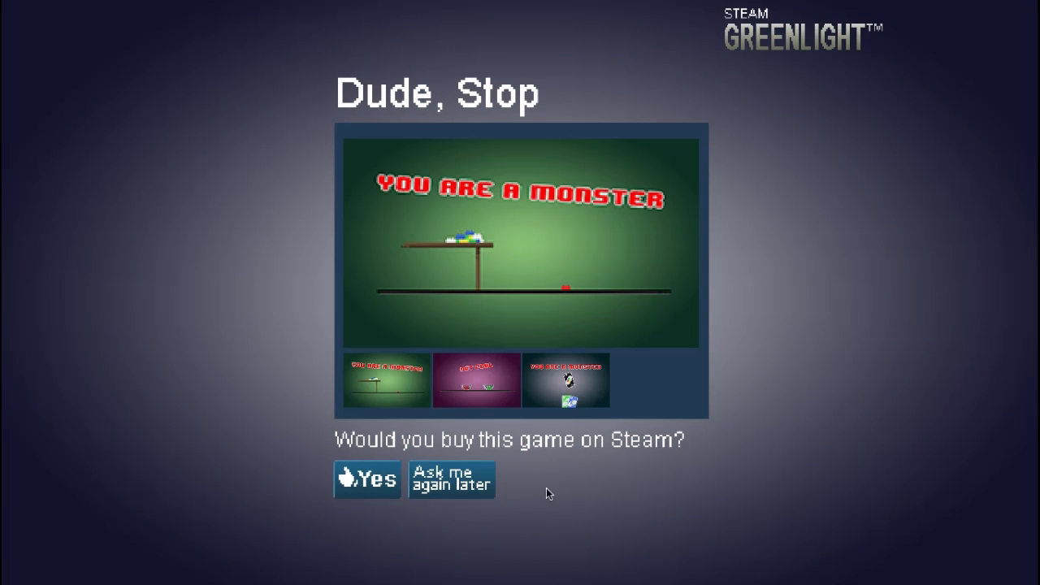
mouse_move(554, 471)
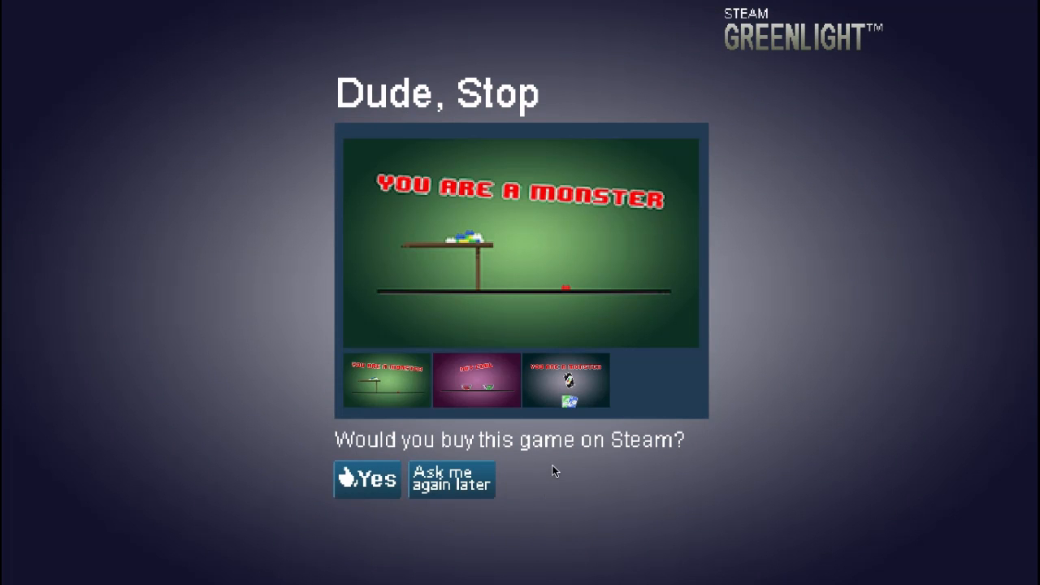
left_click(366, 479)
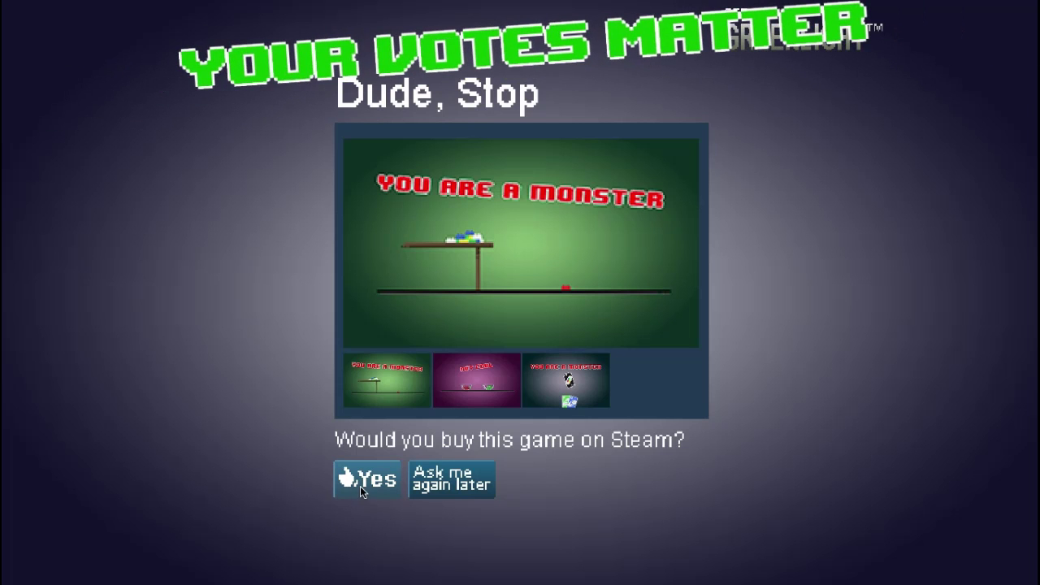
left_click(366, 479)
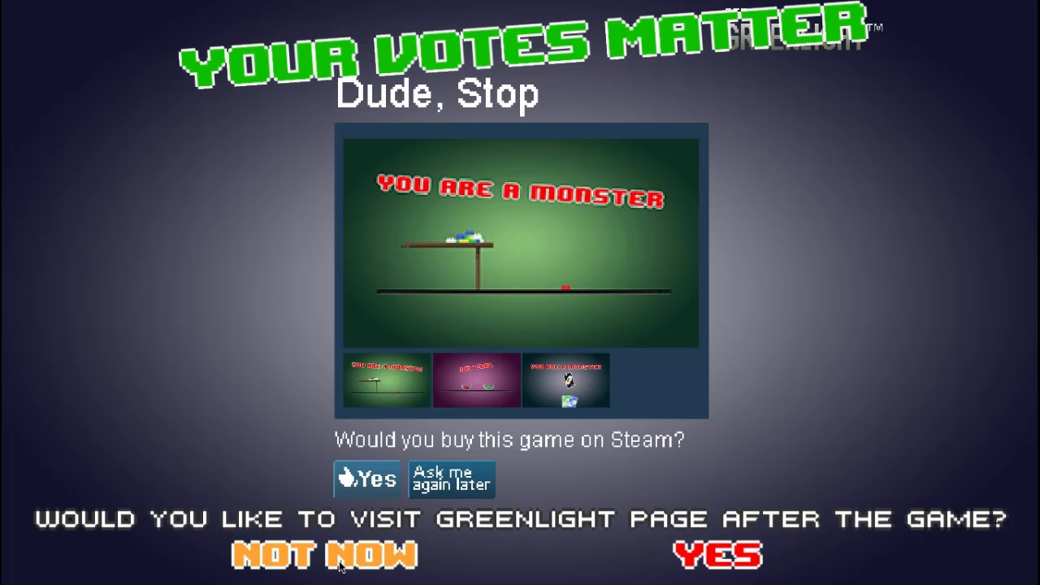
left_click(326, 555)
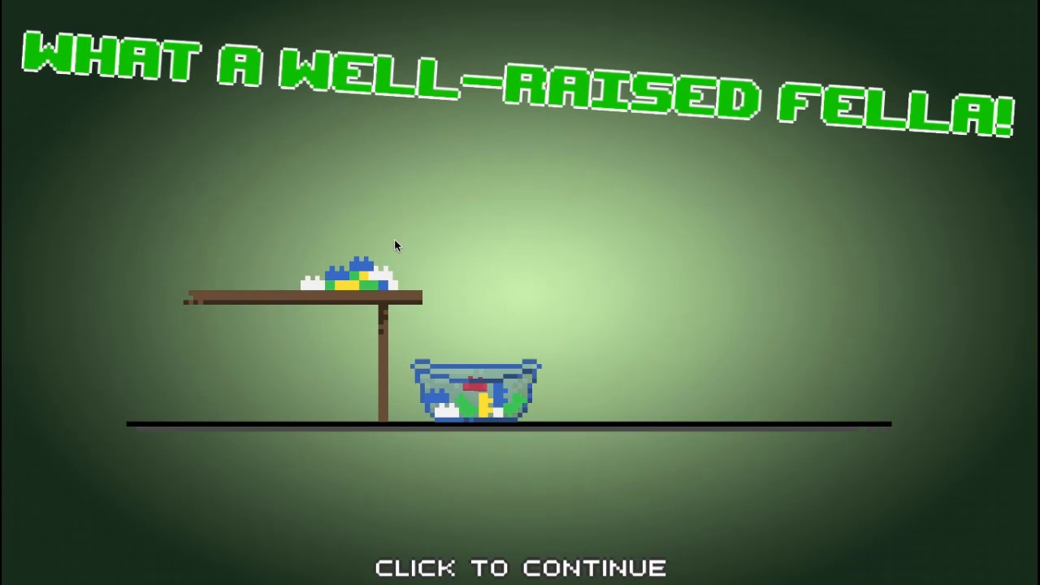
mouse_move(589, 332)
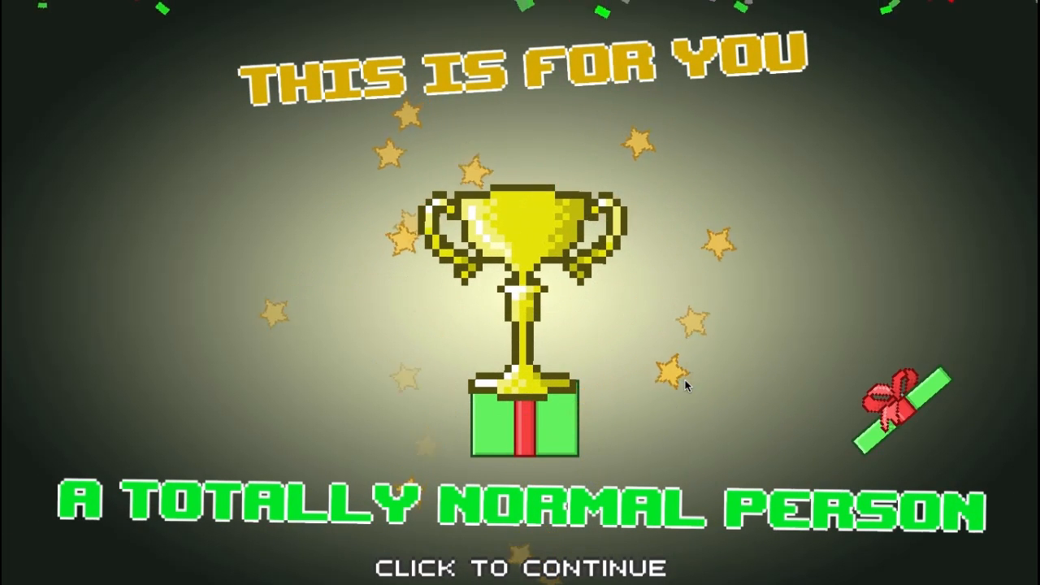
Continue past the 'A Totally Normal Person' gold trophy screen.
left_click(520, 566)
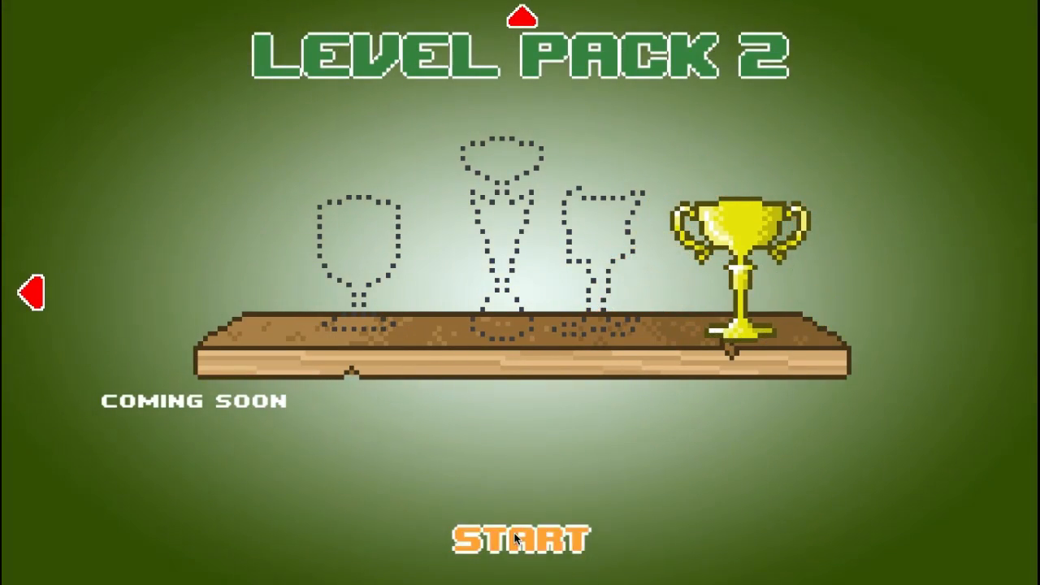
Start Level Pack 2 again and resume the paused Arial font level.
left_click(524, 538)
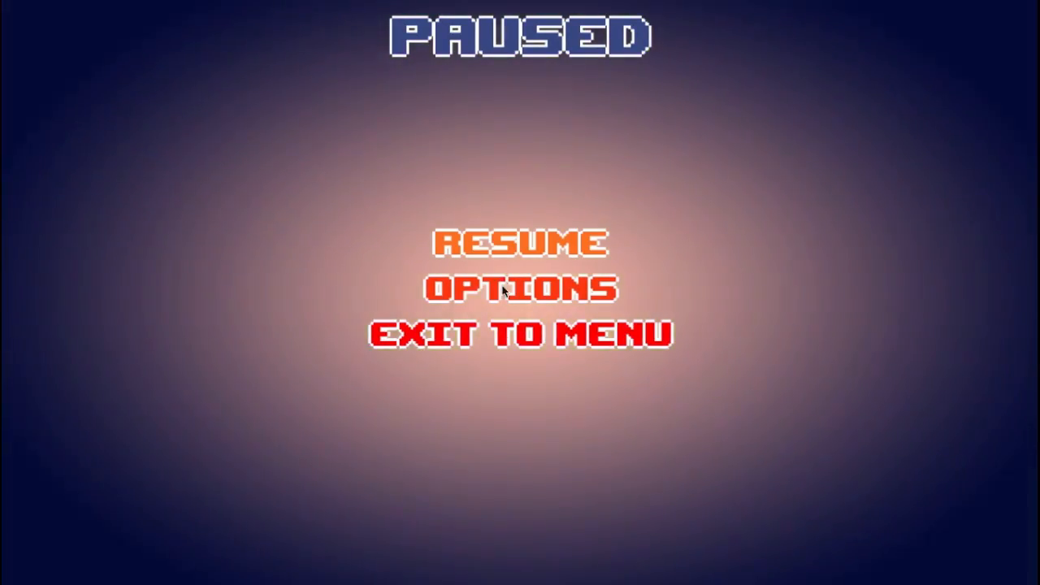
left_click(520, 333)
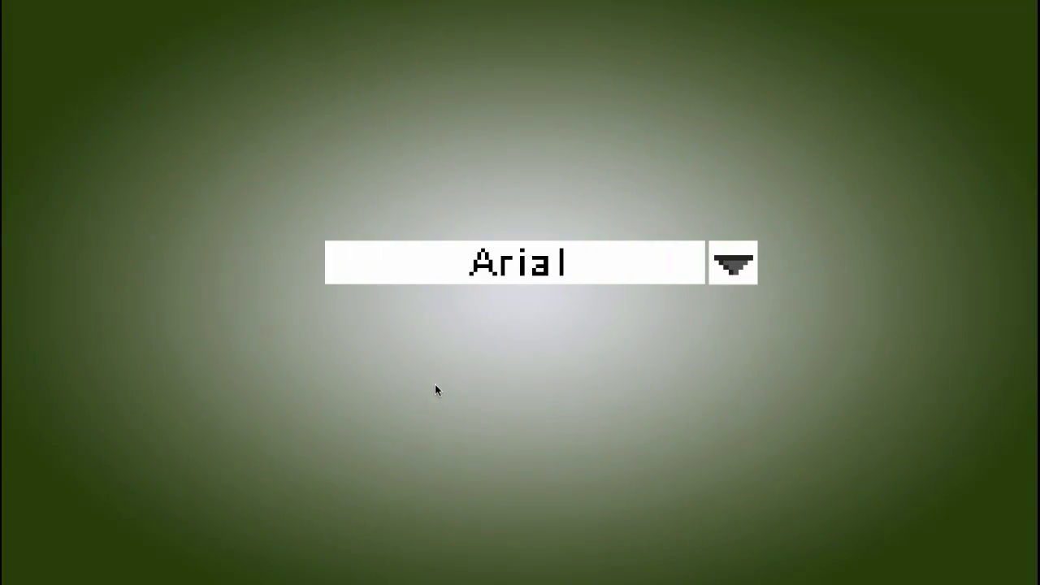
Change the font dropdown from Arial to Comic sans.
left_click(731, 262)
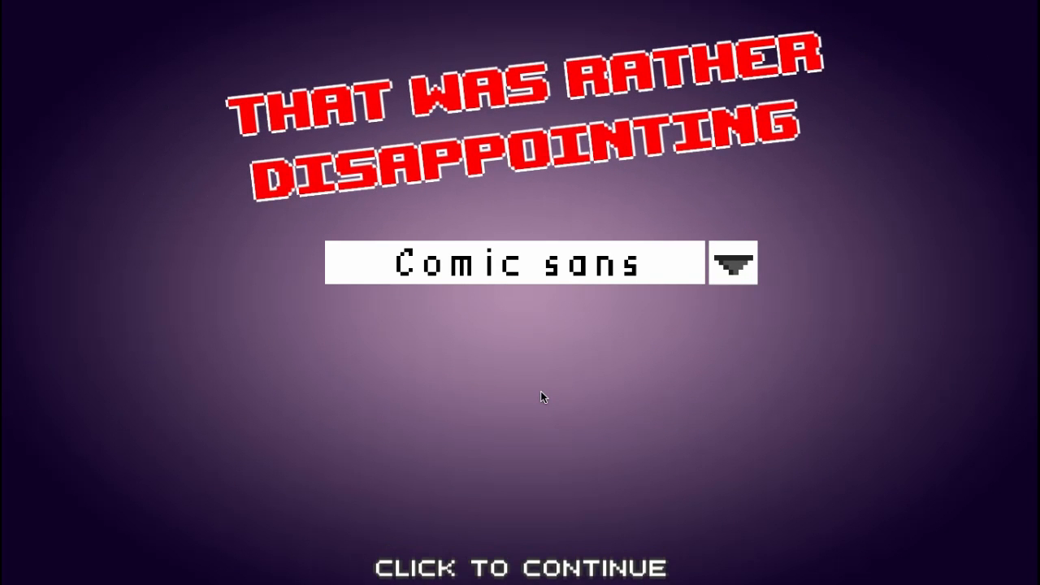
mouse_move(544, 410)
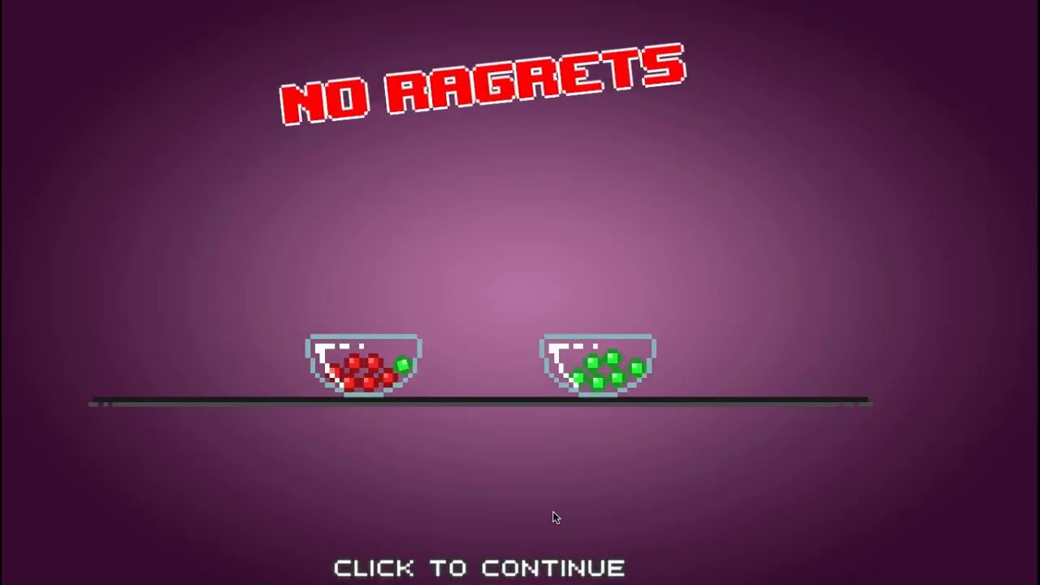
Touch the 'do not touch' sign and stick the stamp off its square.
left_click(555, 517)
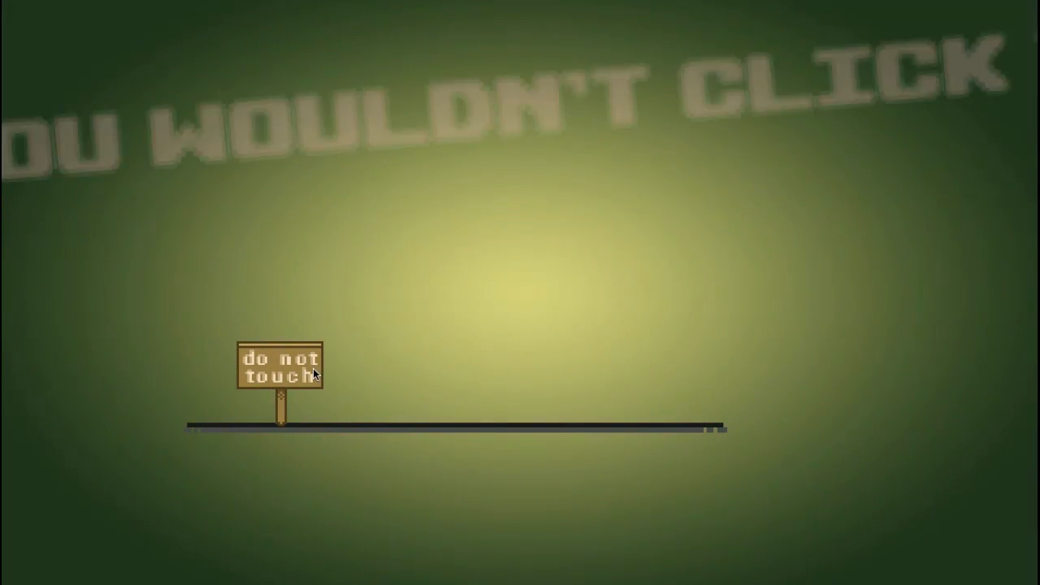
left_click(280, 369)
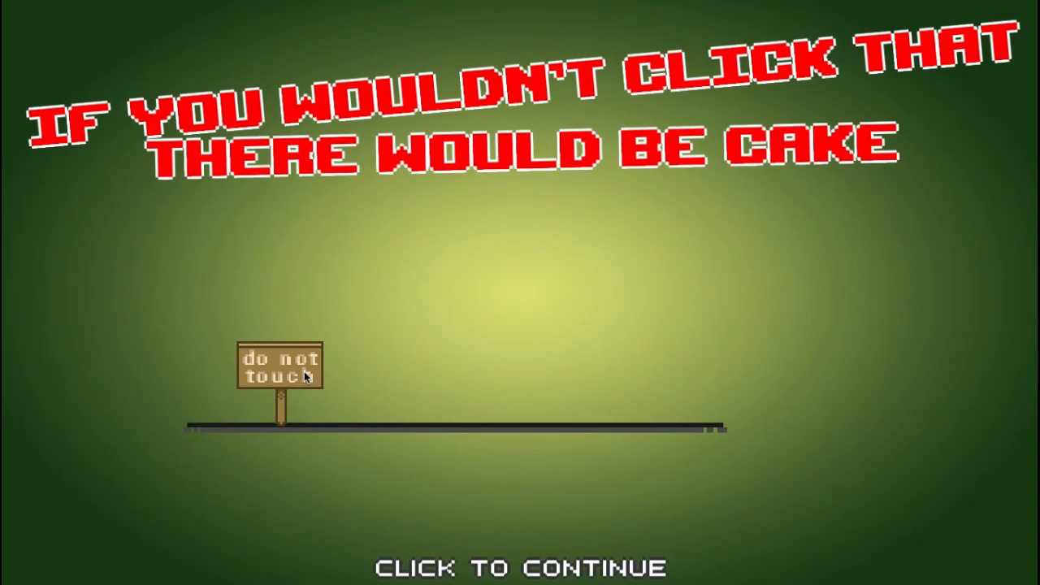
left_click(519, 567)
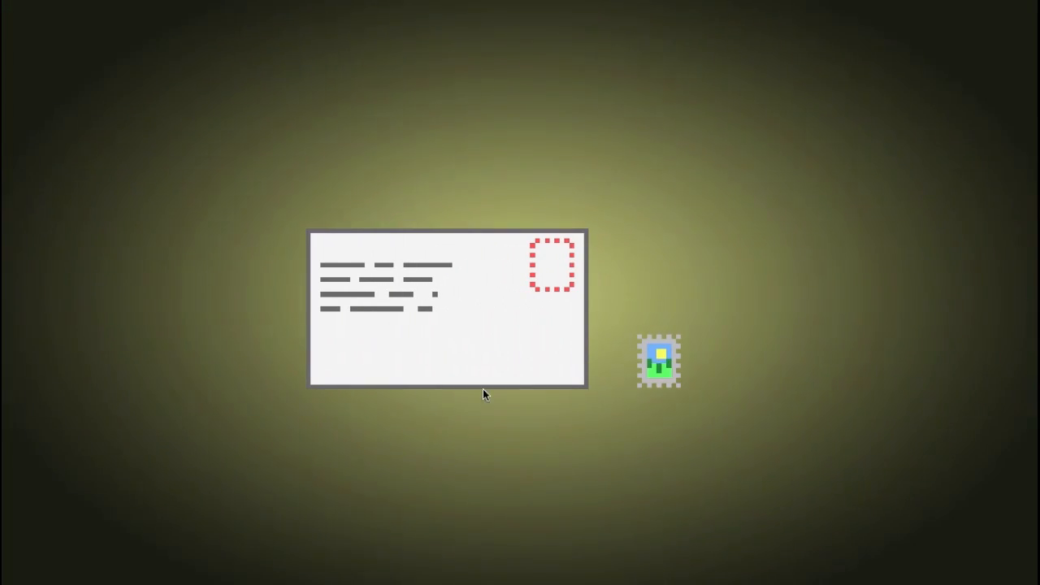
left_click_drag(658, 360, 483, 329)
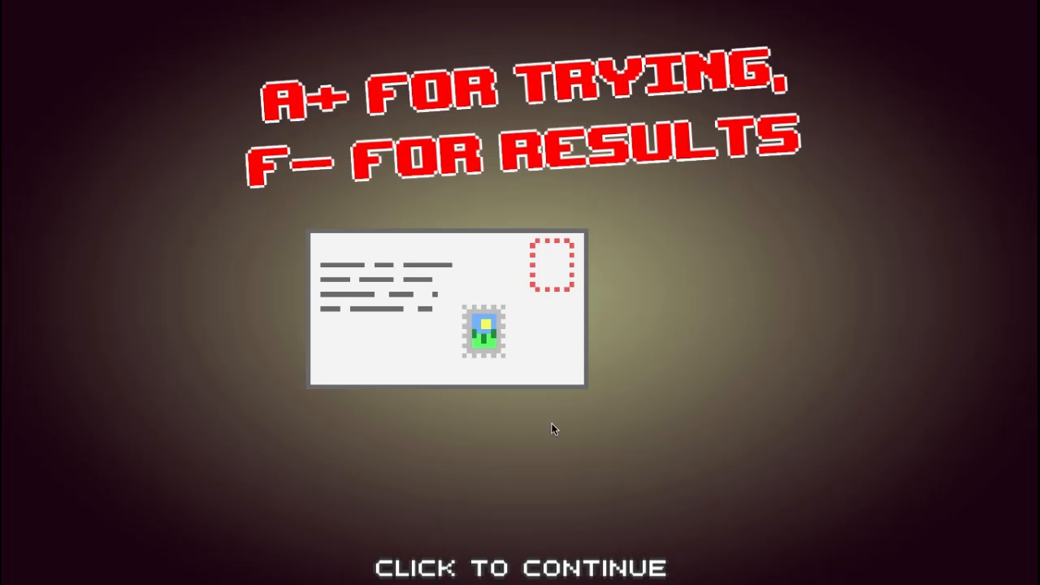
left_click(551, 429)
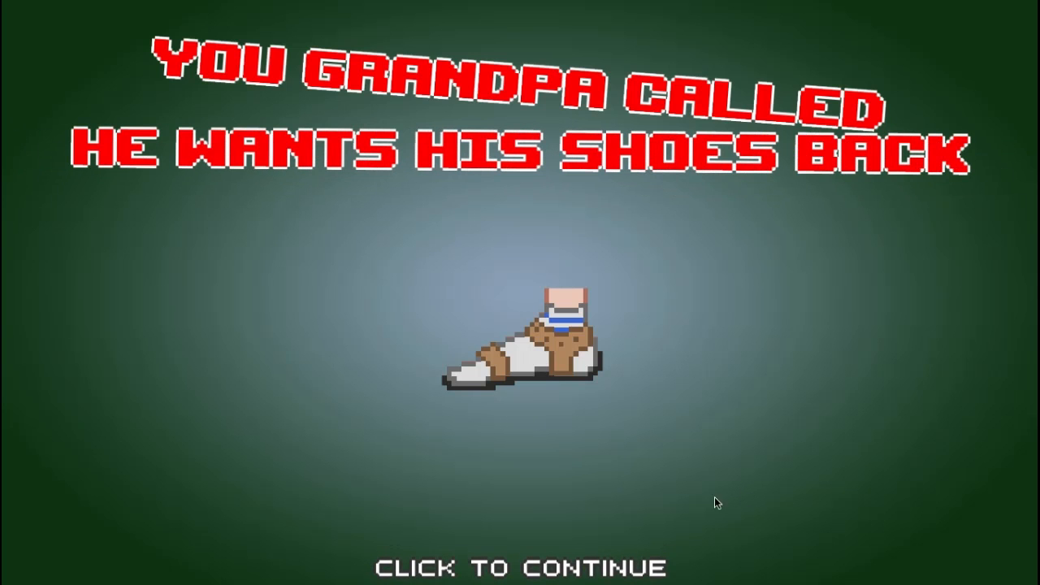
Drop the red Lego brick on the floor, then reach the domino level.
left_click(715, 502)
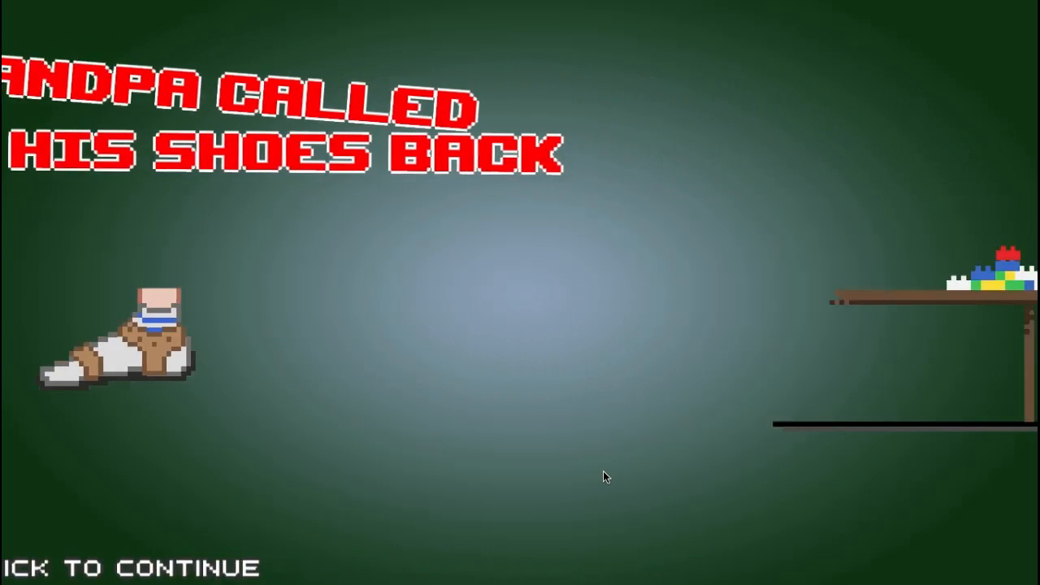
left_click(605, 477)
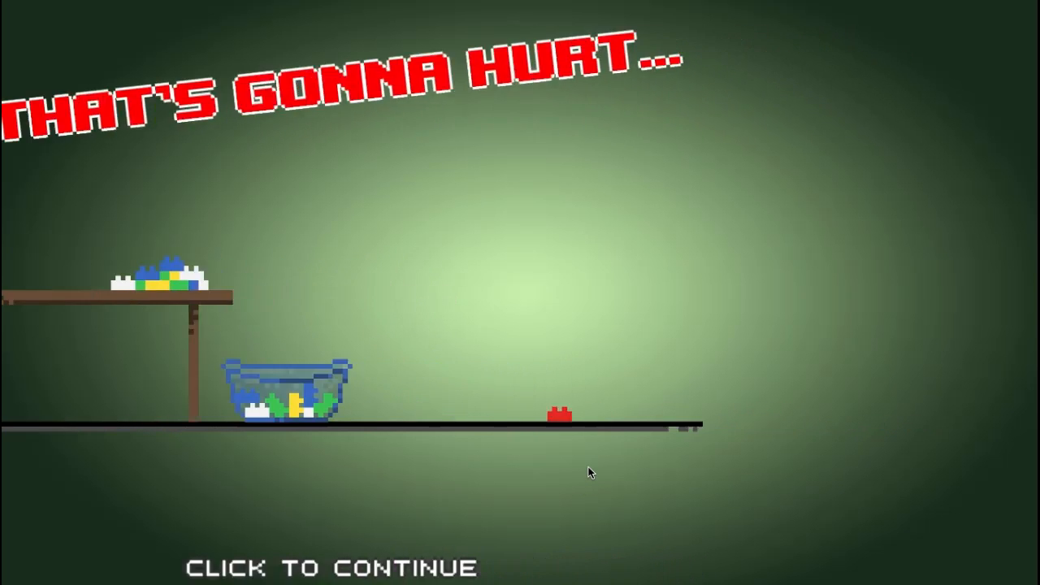
left_click(590, 473)
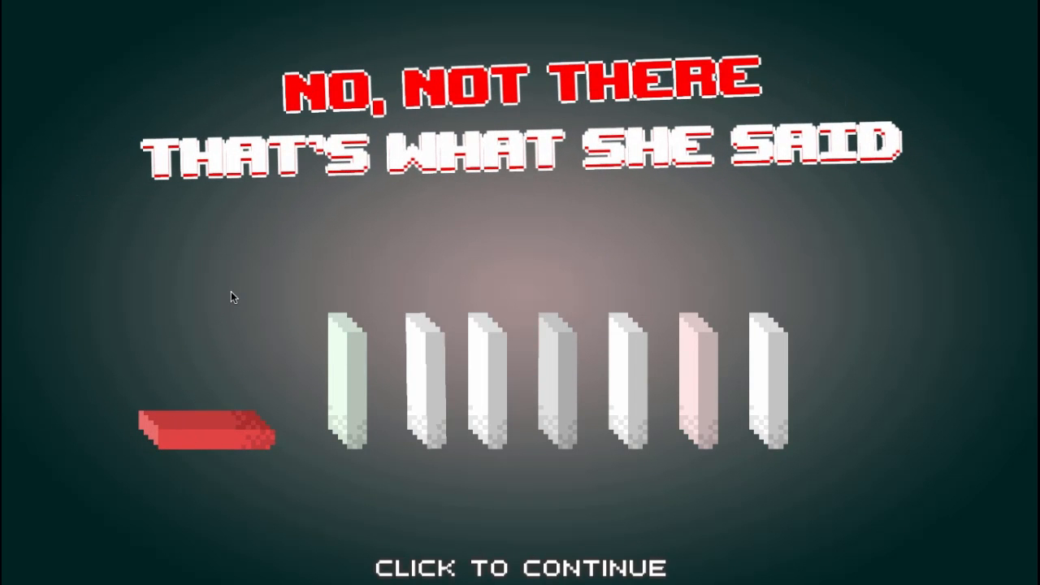
mouse_move(384, 36)
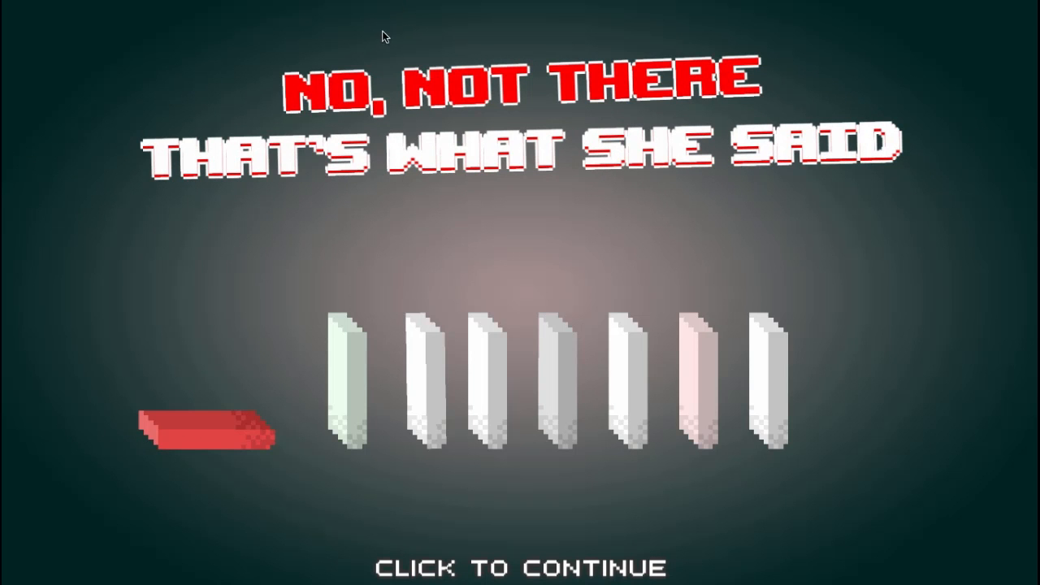
Pass the 'Reward for Ants' cup result and reach the goblet-holding shelf.
left_click(520, 566)
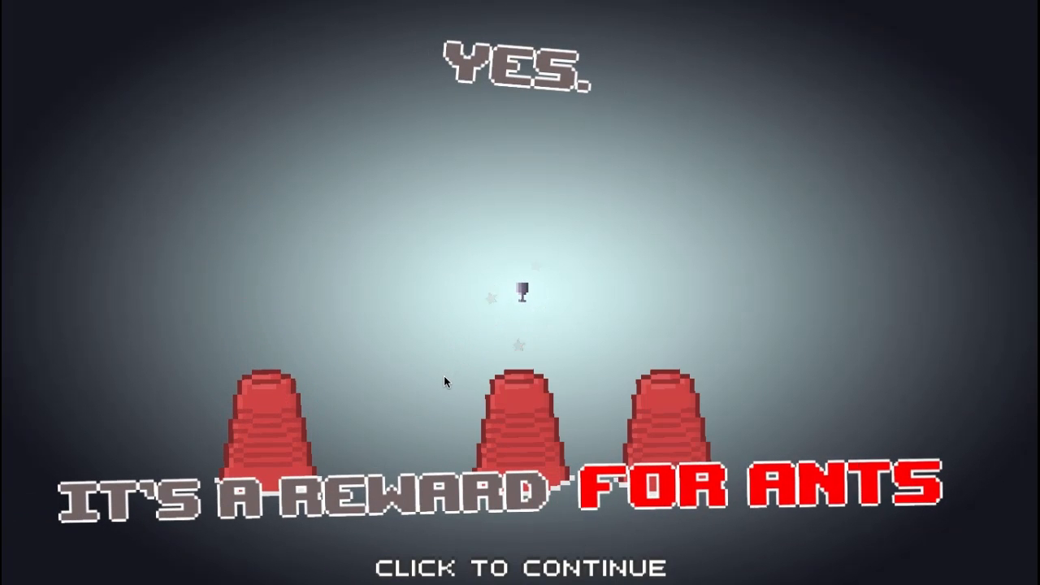
left_click(445, 381)
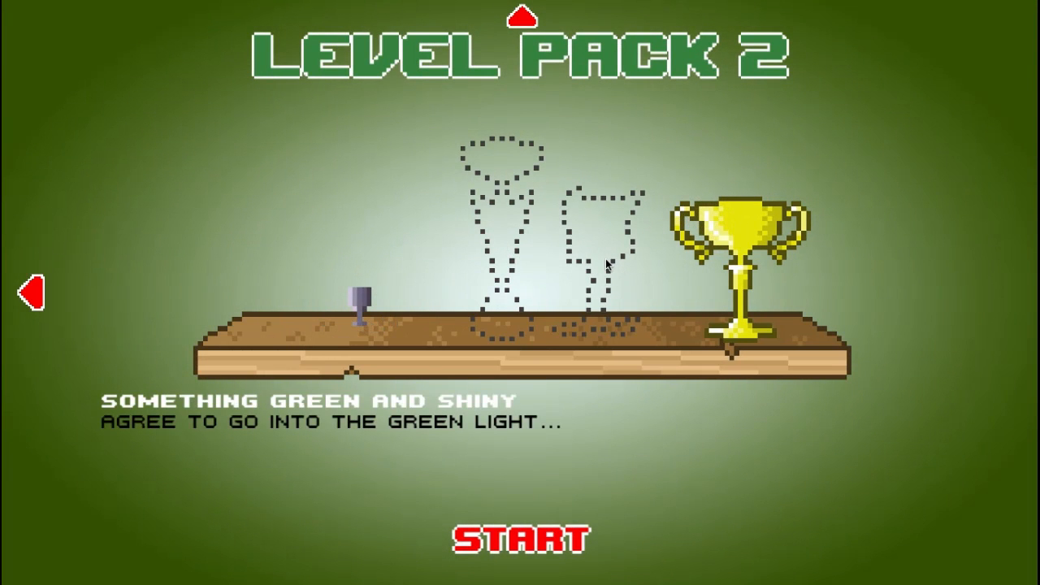
mouse_move(591, 336)
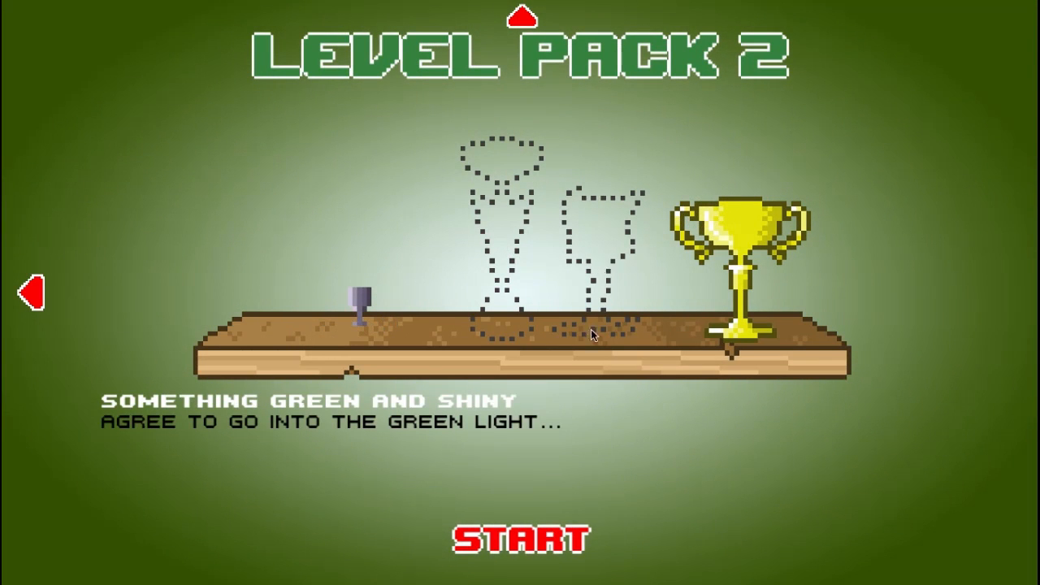
Restart Level Pack 2 and pass the 'Thug Life' and 'Fashion Police' results.
left_click(522, 538)
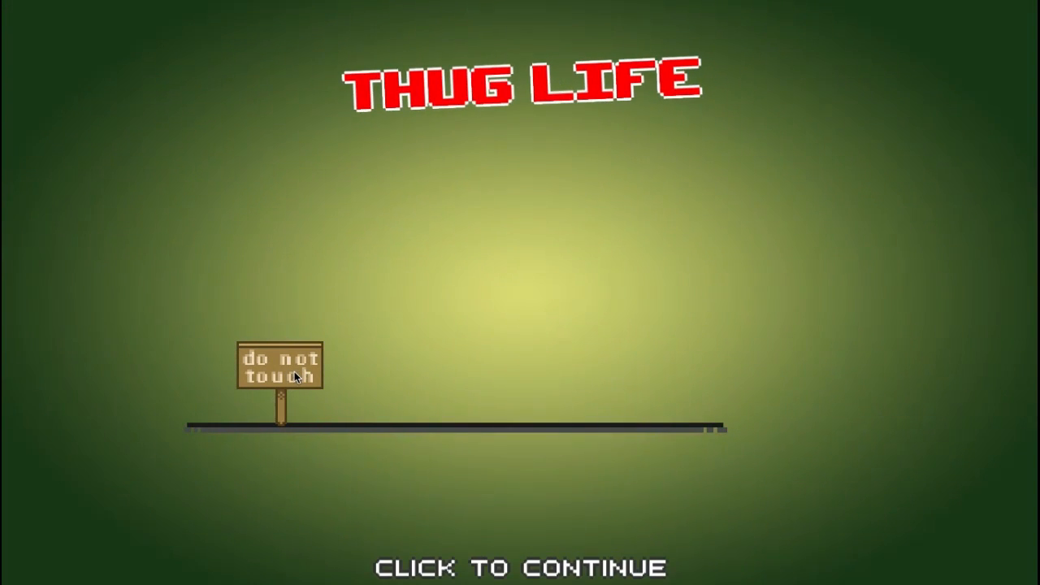
left_click(520, 567)
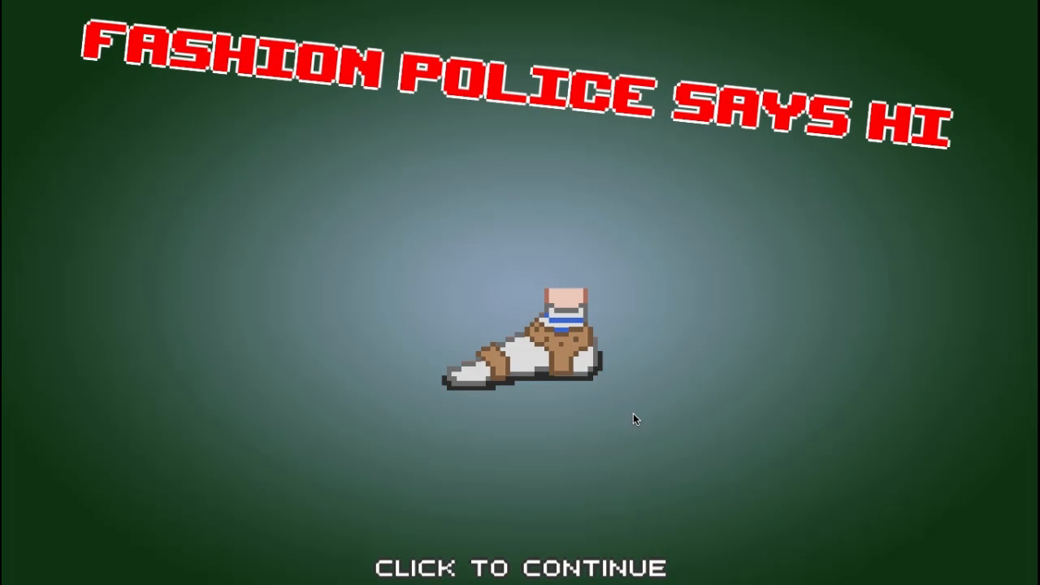
left_click(634, 419)
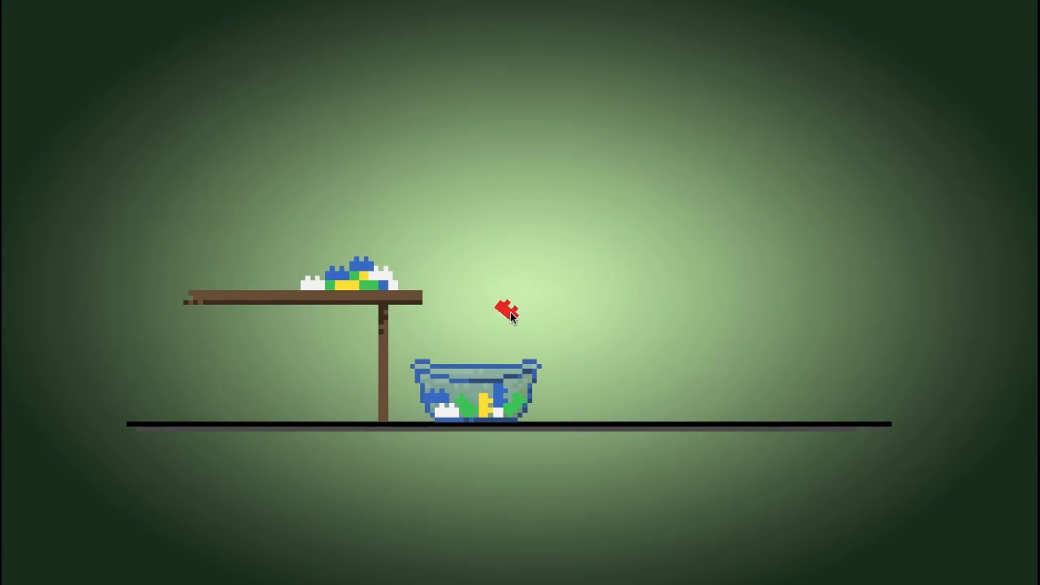
Put the red brick in the bowl, topple all dominoes, and answer Yes on Greenlight.
left_click(508, 312)
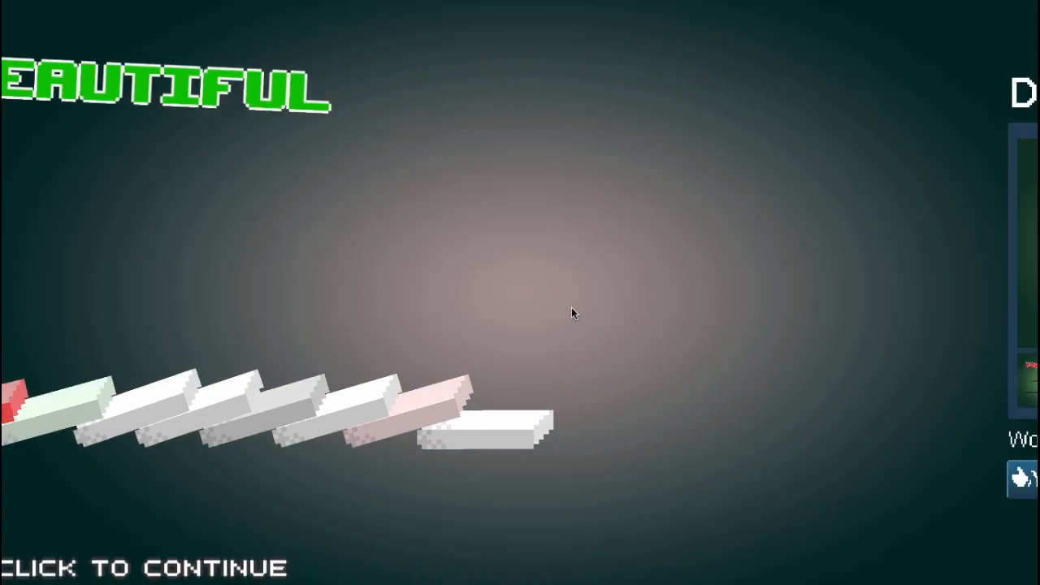
left_click(571, 315)
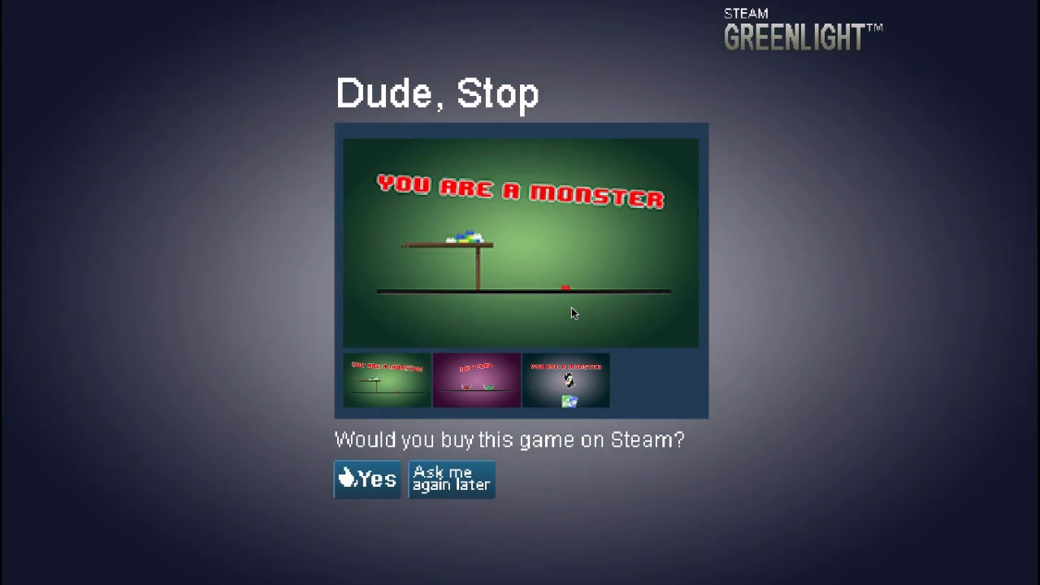
left_click(366, 479)
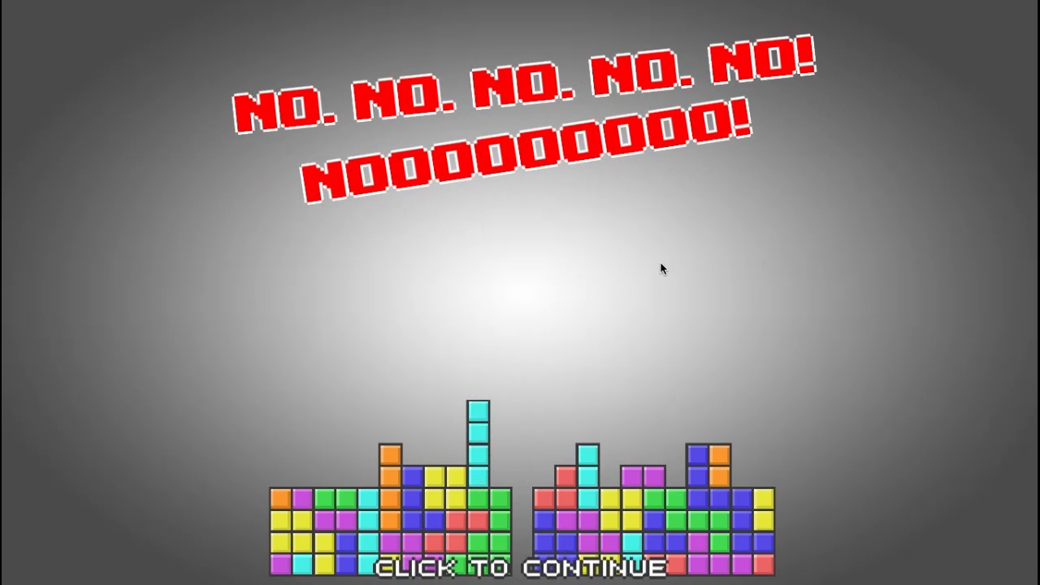
Pass the Tetris level to reach the 50% monster, 50% good guy summary.
left_click(520, 567)
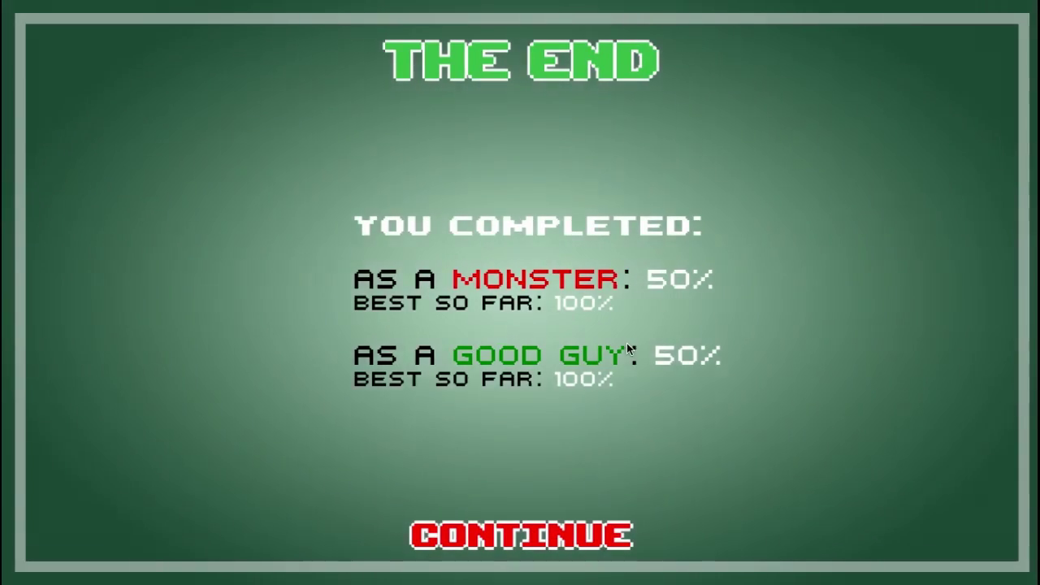
mouse_move(638, 323)
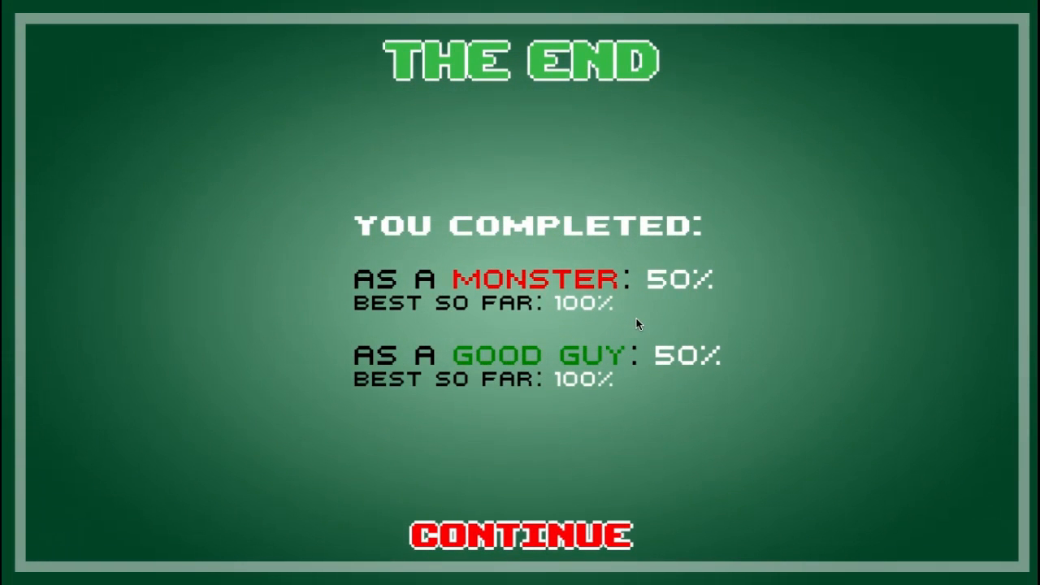
mouse_move(623, 345)
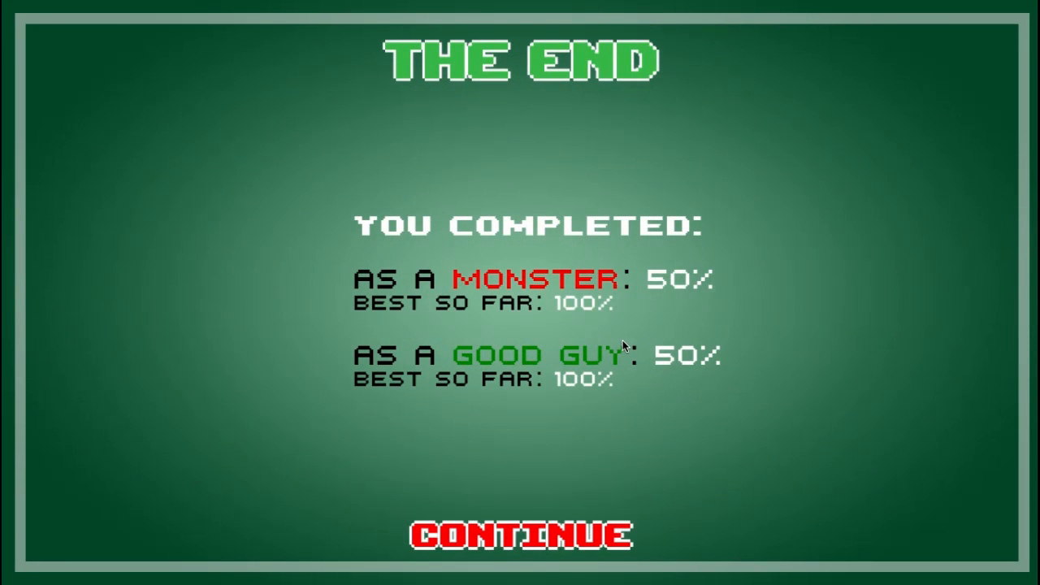
mouse_move(520, 535)
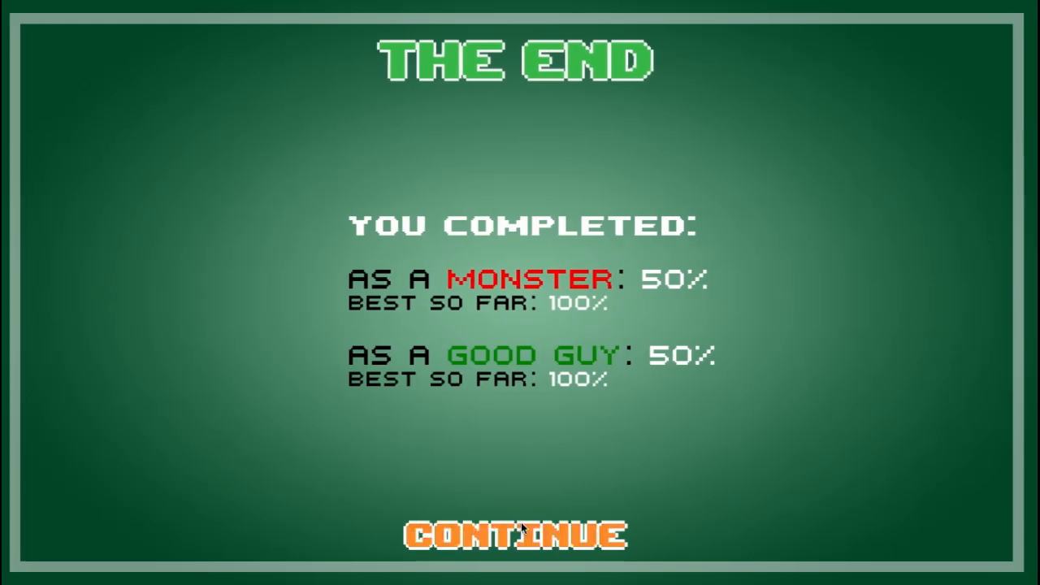
Continue from The End screen to the shelf with goblet, tree and gold trophy.
left_click(516, 535)
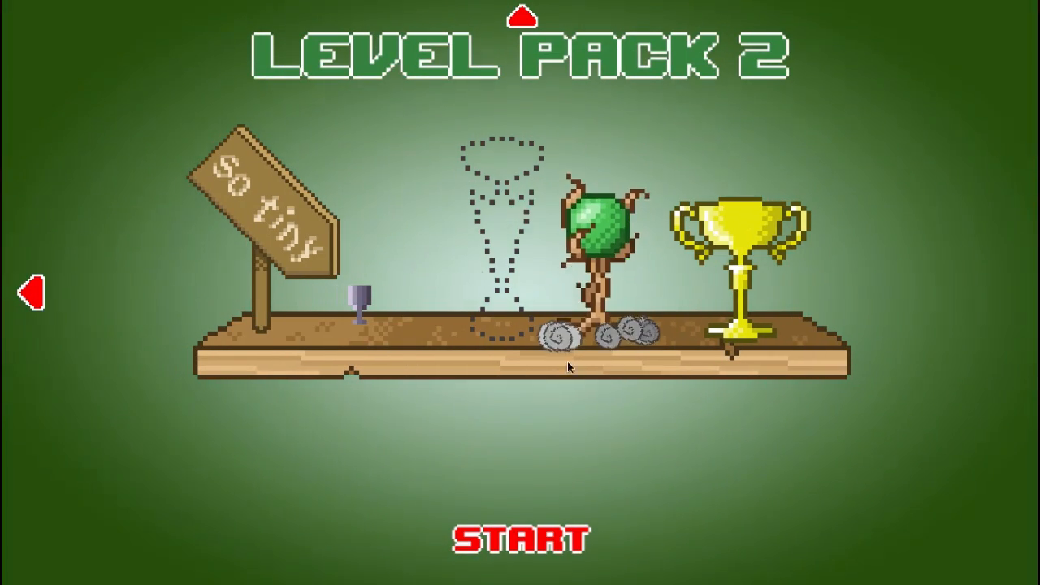
mouse_move(284, 252)
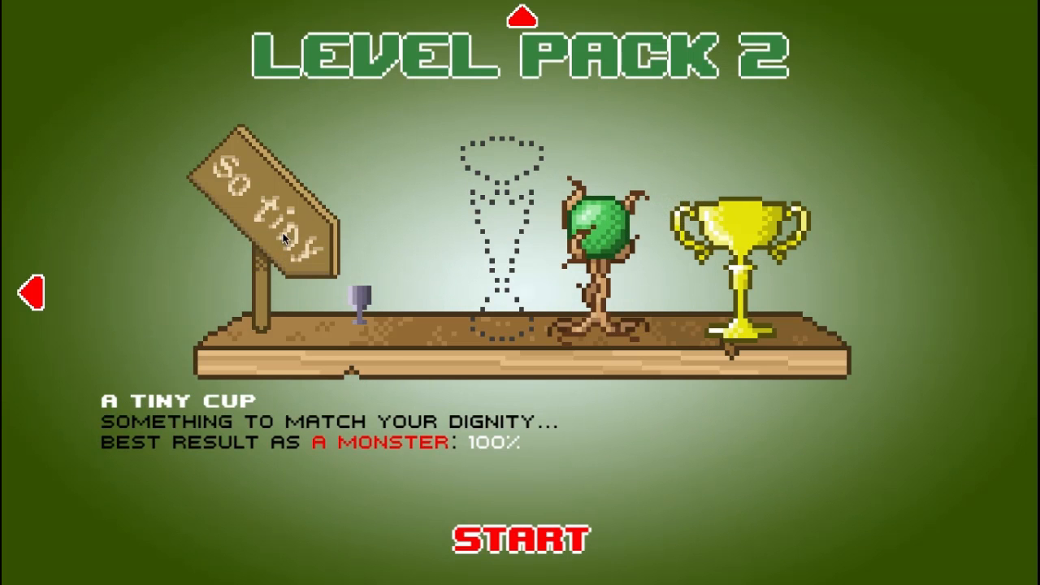
mouse_move(320, 250)
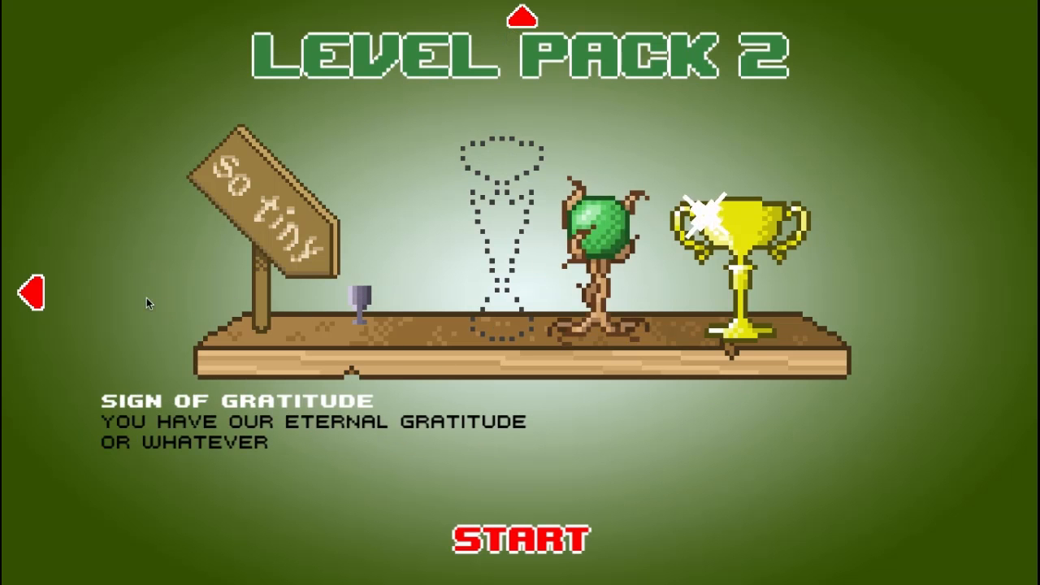
mouse_move(511, 227)
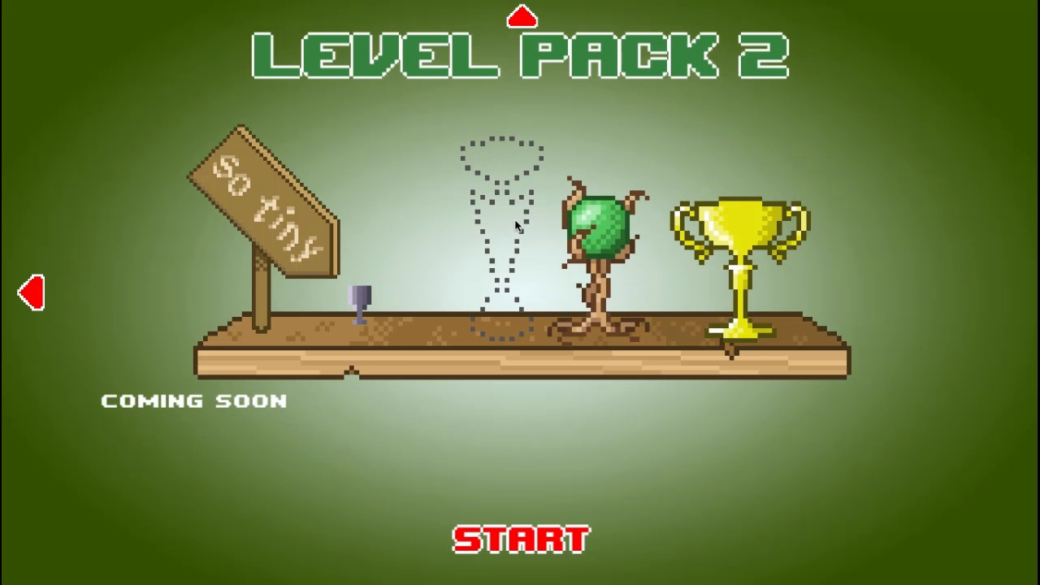